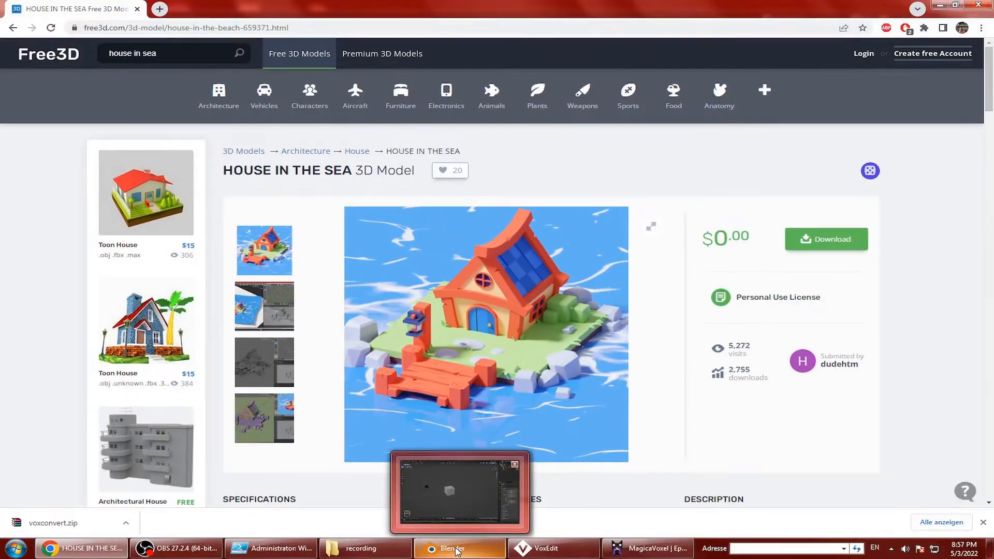
- Switch to Blender and load casa.blend without saving the untitled scene
left_click(451, 548)
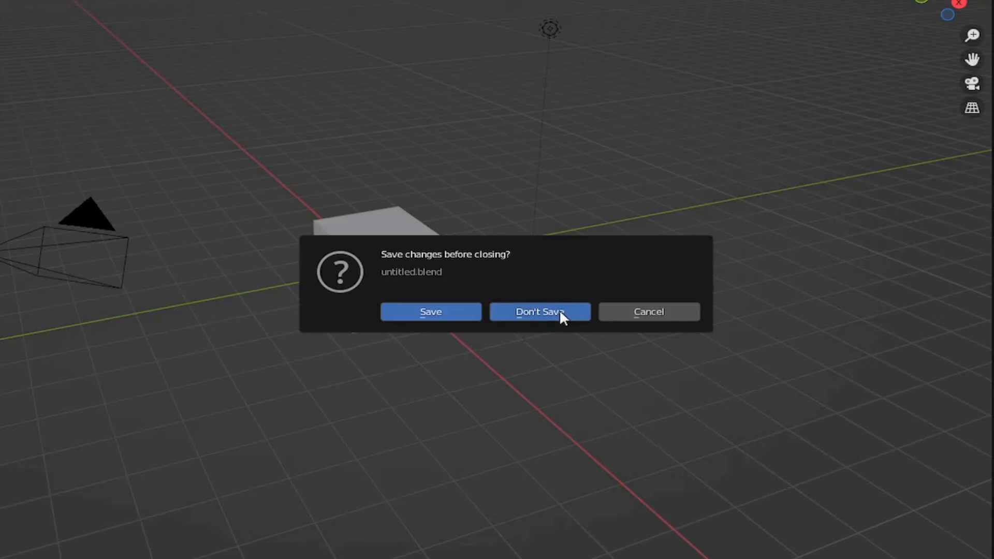
left_click(540, 311)
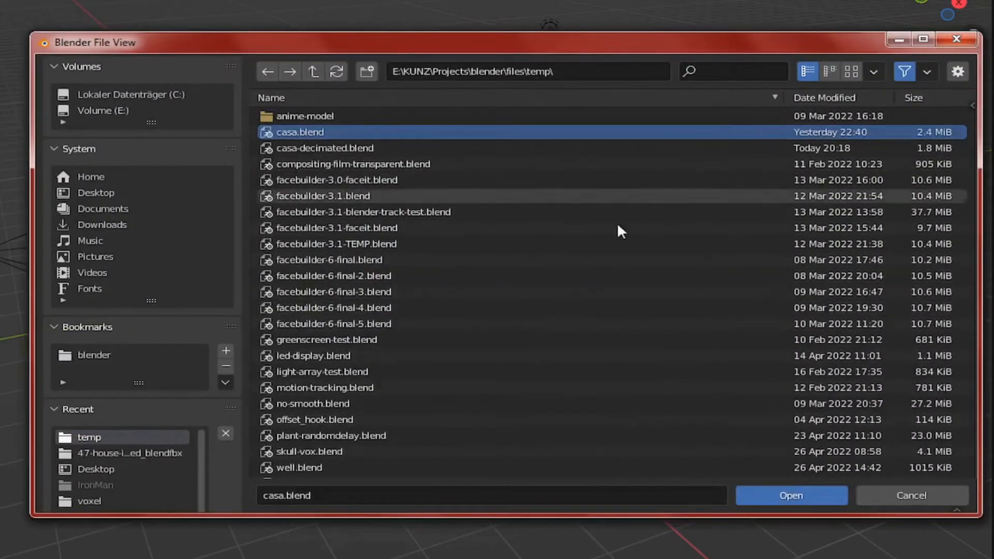
left_click(791, 495)
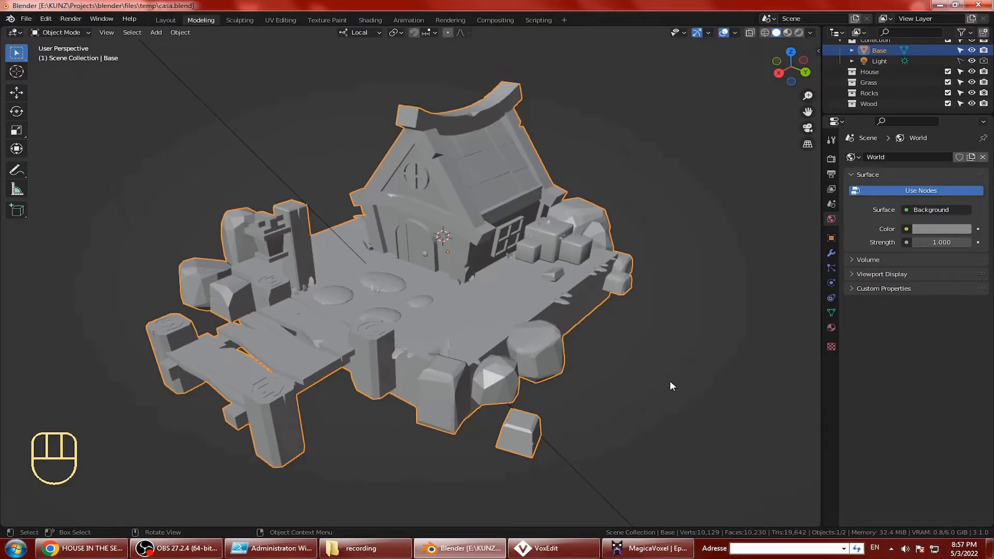
- Show the casa house in Material Preview and enter Edit Mode on its mesh
key("z")
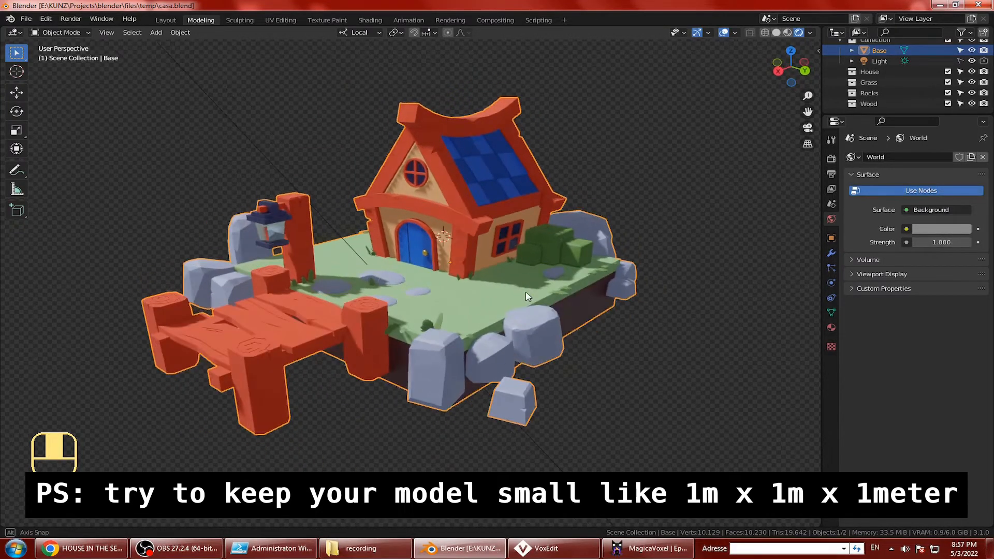
key("Tab")
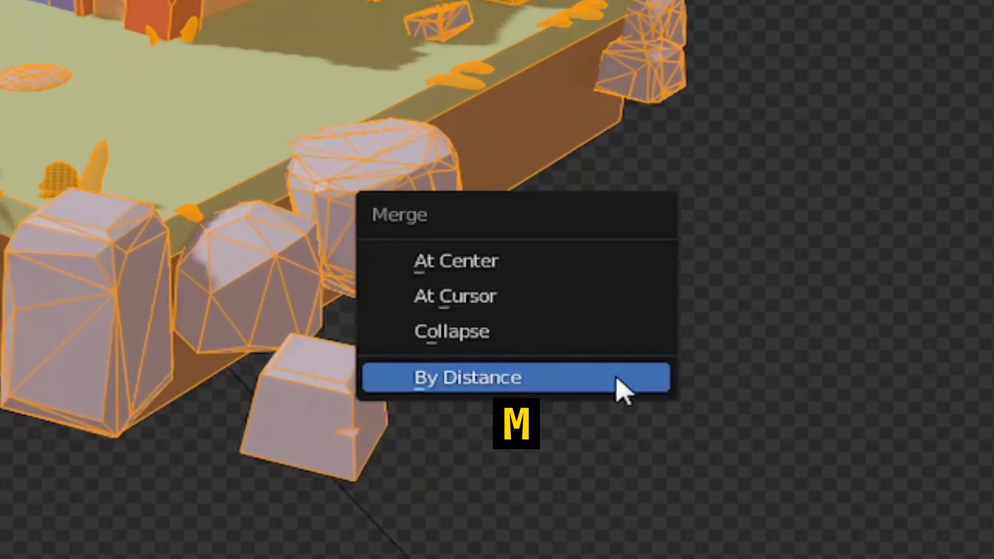
- Merge the mesh's vertices by distance with a 0.01 m merge distance
left_click(467, 378)
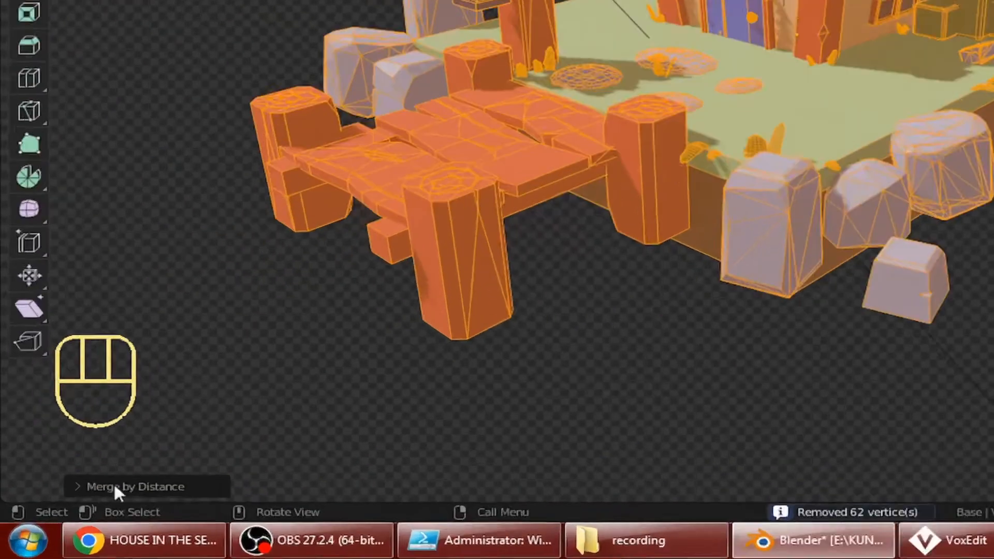
left_click(133, 486)
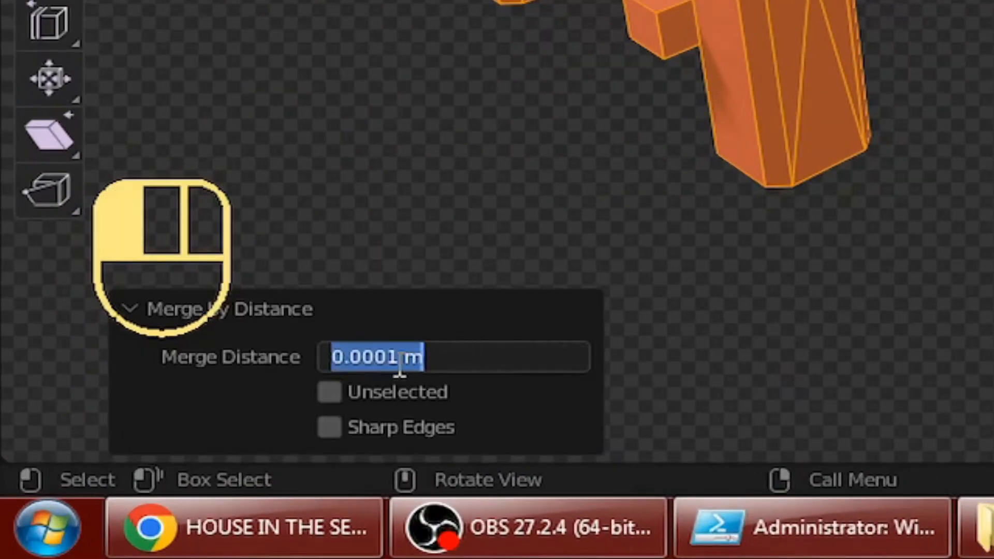
type("0.01")
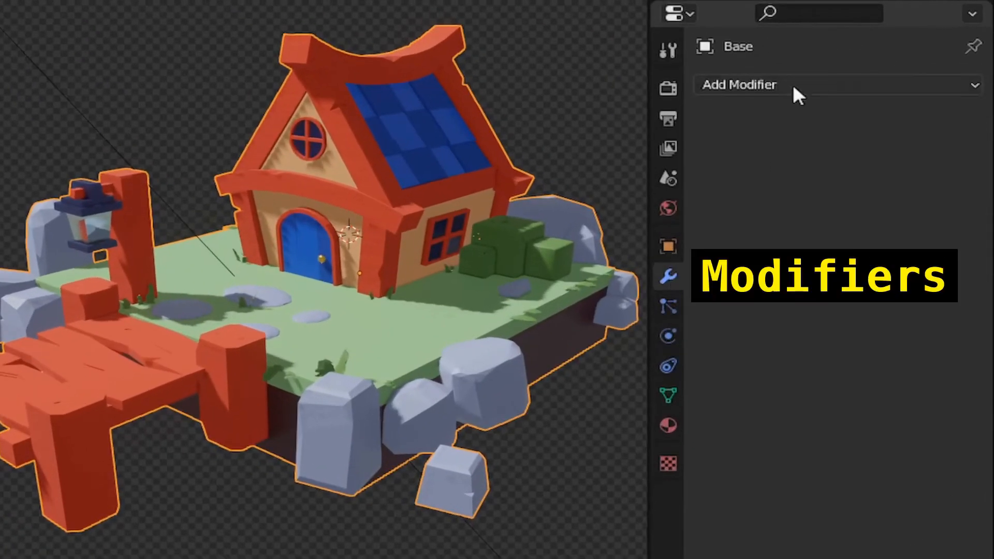
- Add a Decimate modifier and set its ratio to 0.7, after trying 0.5
left_click(739, 85)
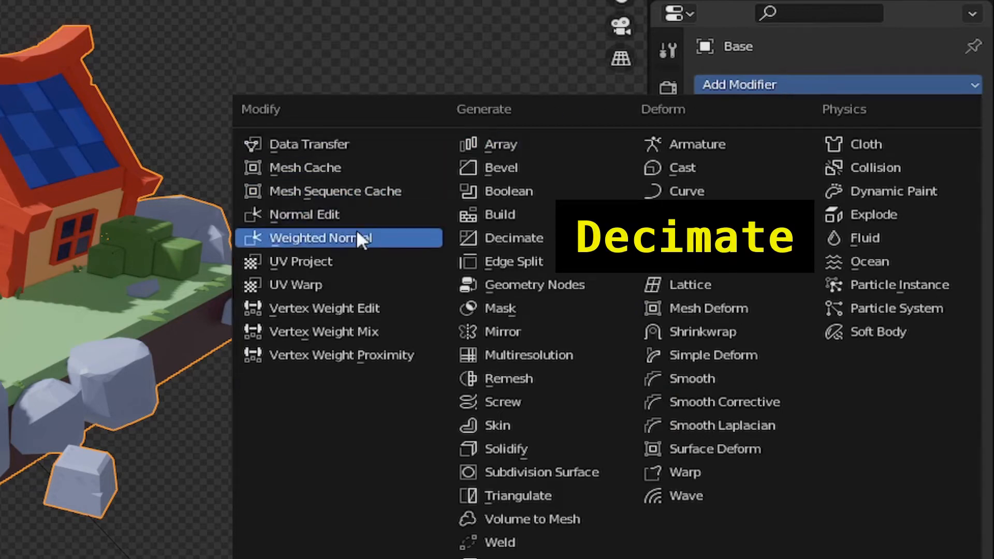
left_click(515, 238)
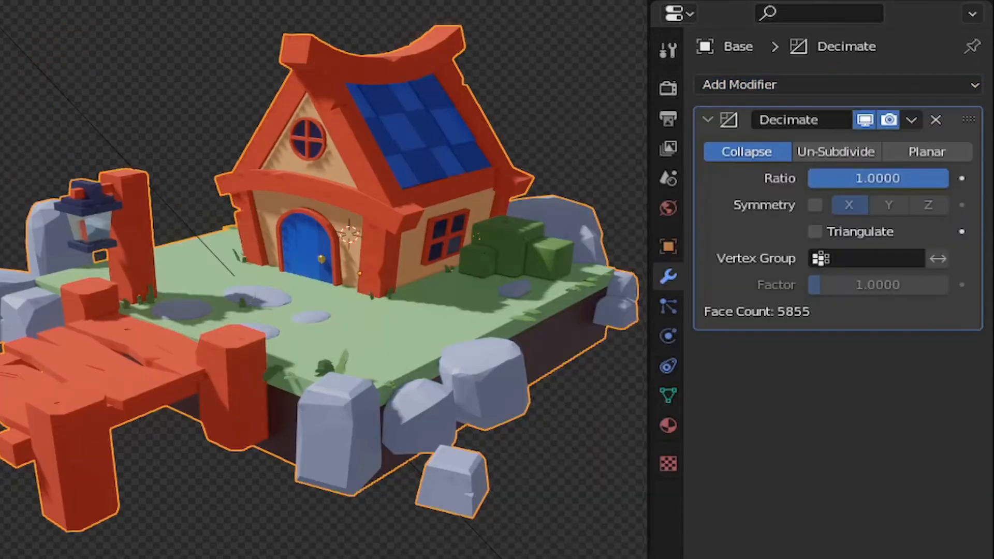
double_click(877, 178)
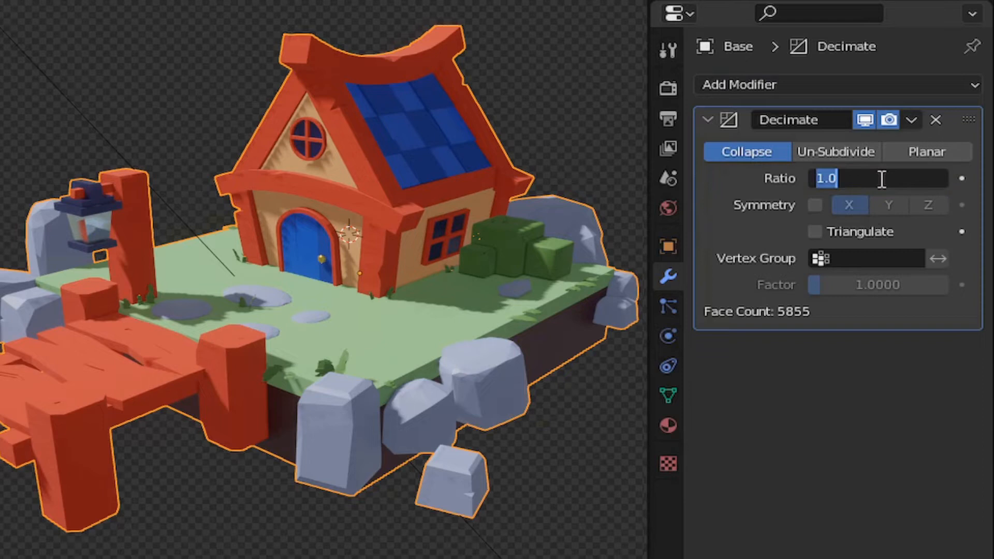
type("0.5000")
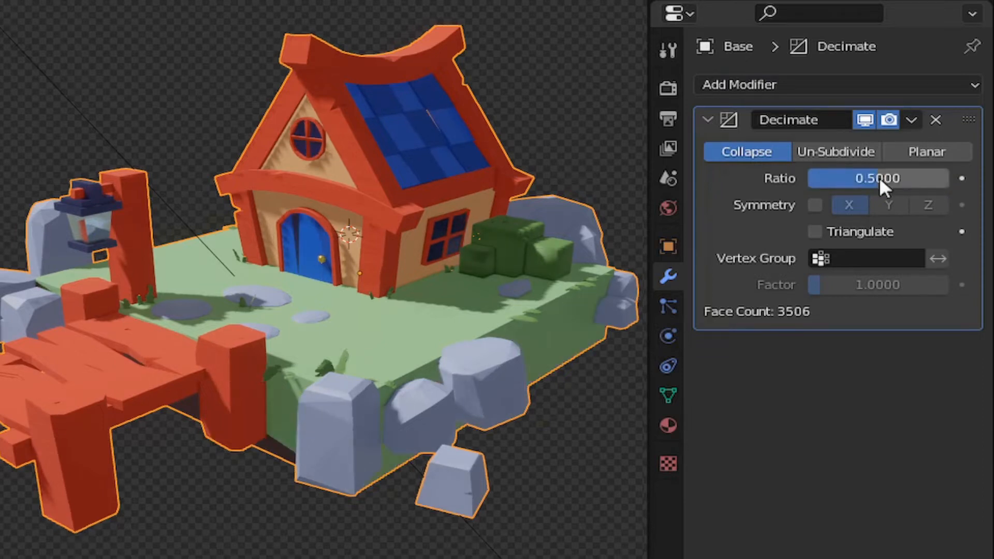
double_click(878, 178)
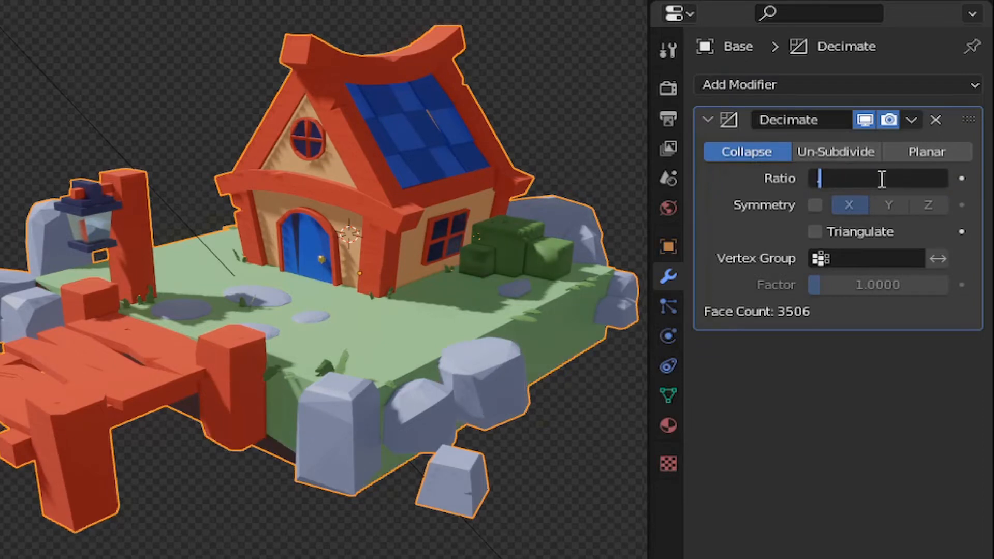
type("0.7000")
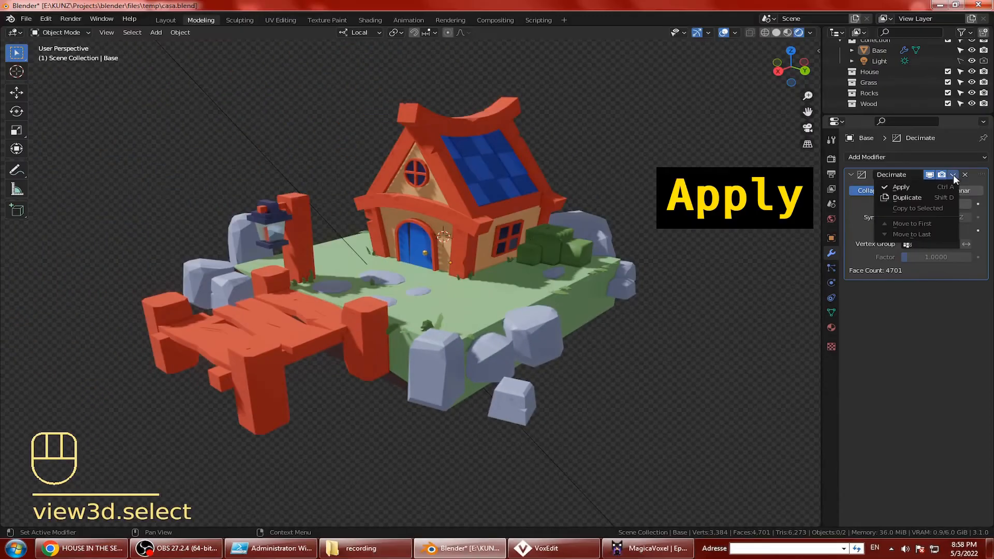
- Apply the Decimate modifier and save the file as casa-decimated.blend
left_click(900, 187)
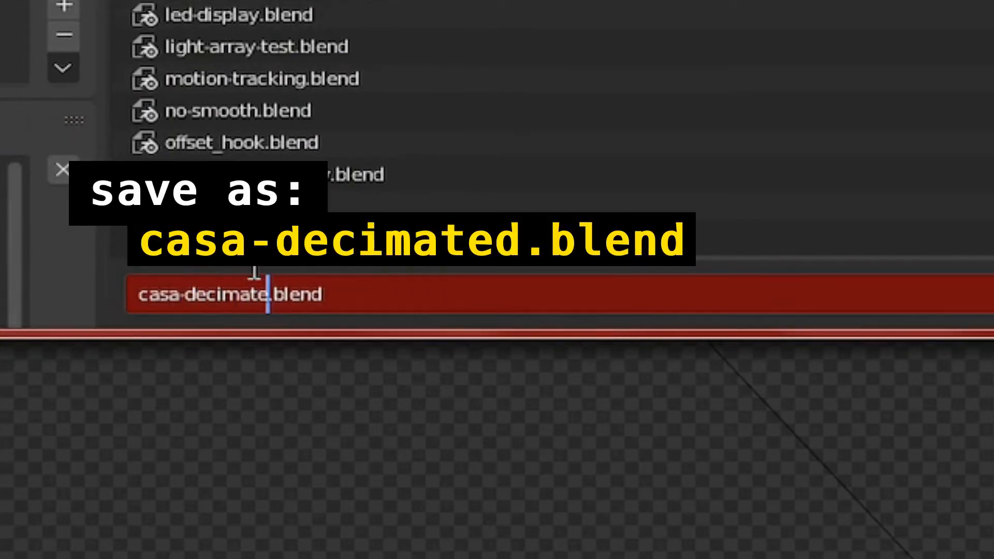
key("Return")
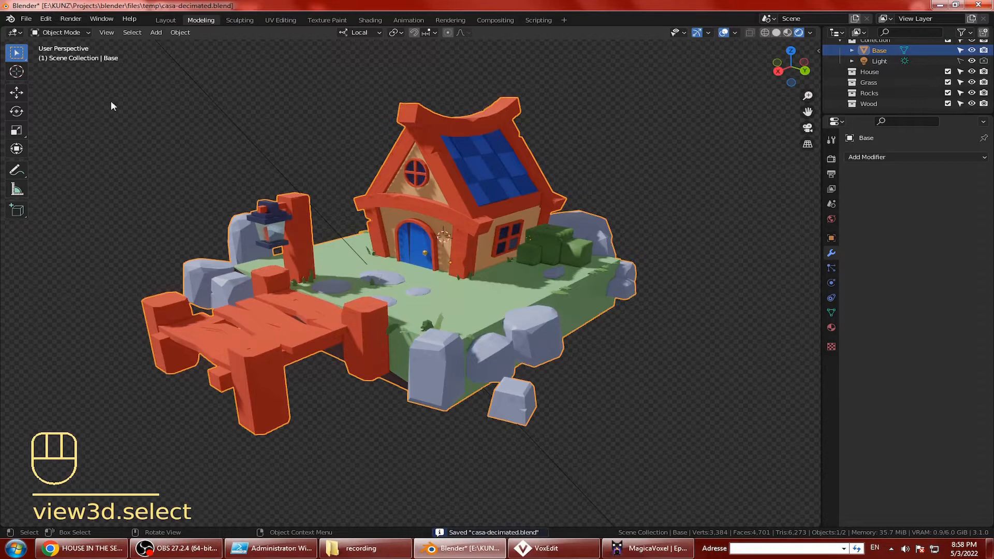
- Export the decimated model as a Wavefront OBJ, casa-decimated.obj, on the Desktop
left_click(26, 19)
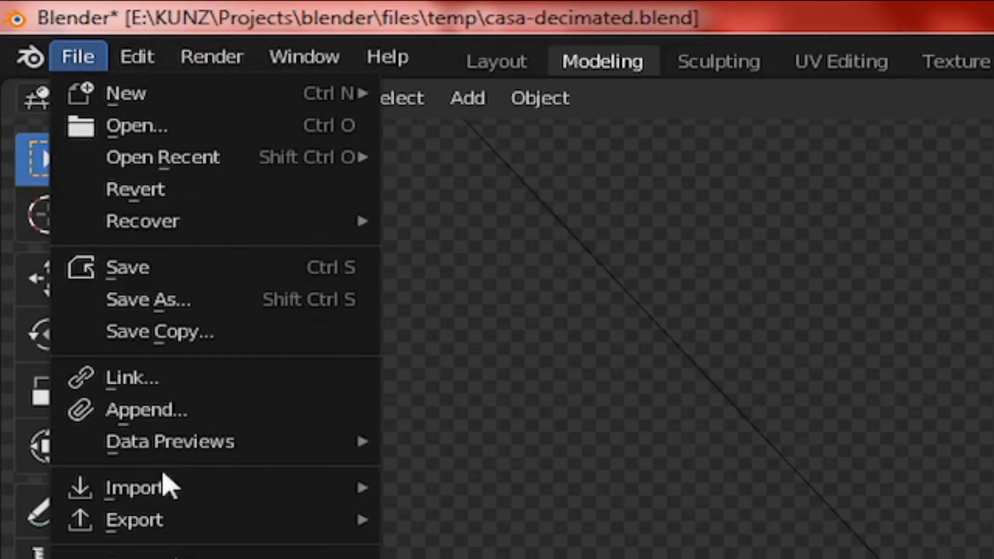
left_click(133, 519)
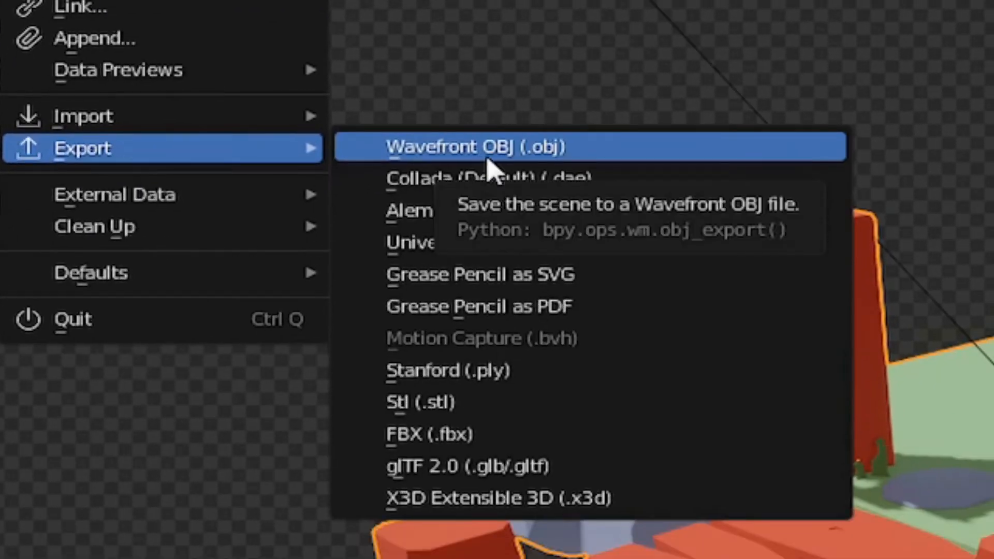
left_click(475, 146)
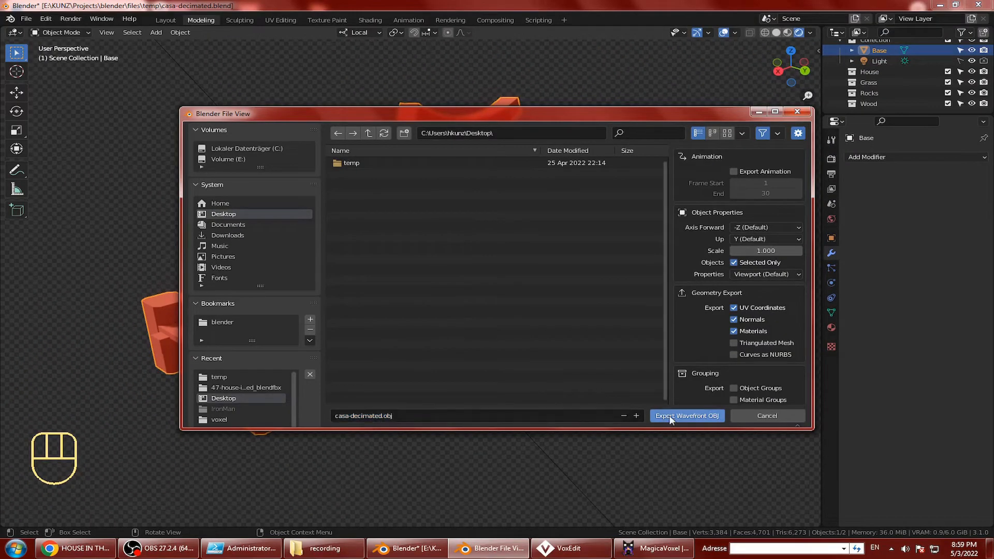
left_click(686, 416)
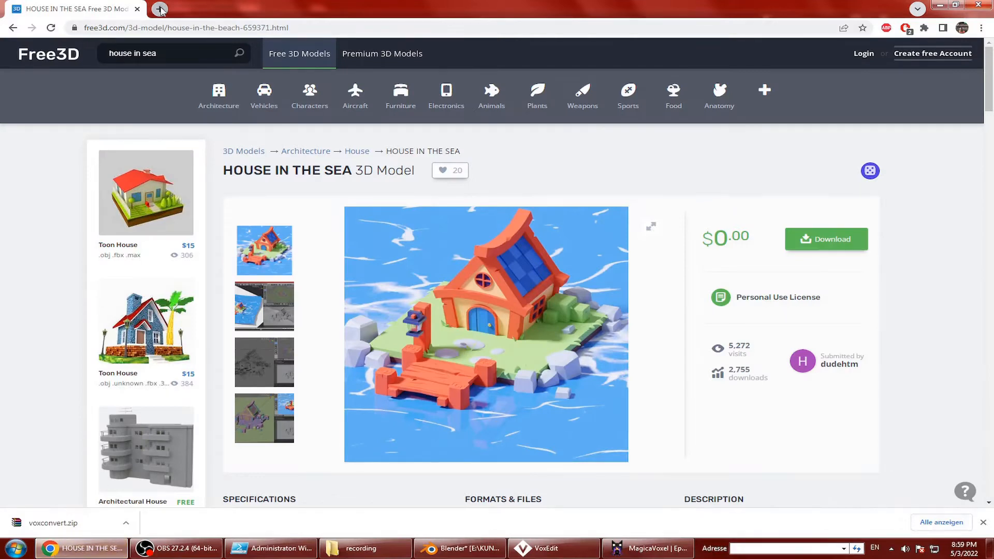
- Search 'vengi github' in a new tab and follow the repository's downloads link
left_click(160, 9)
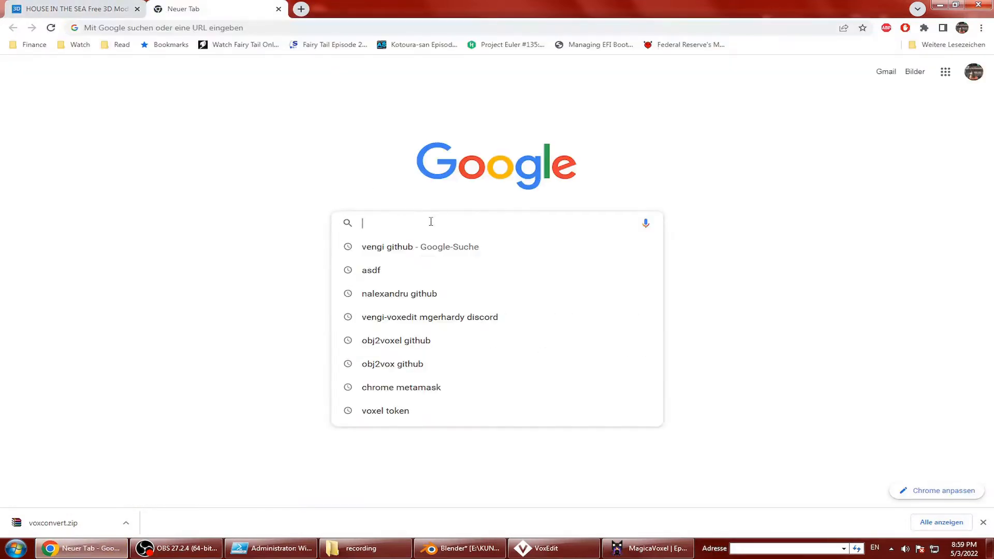
type("vengi github")
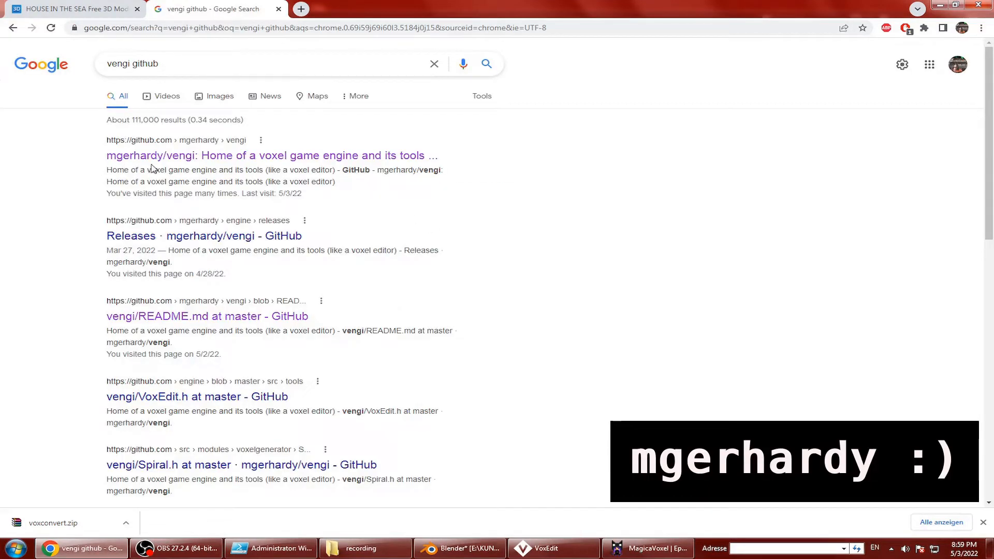
left_click(271, 155)
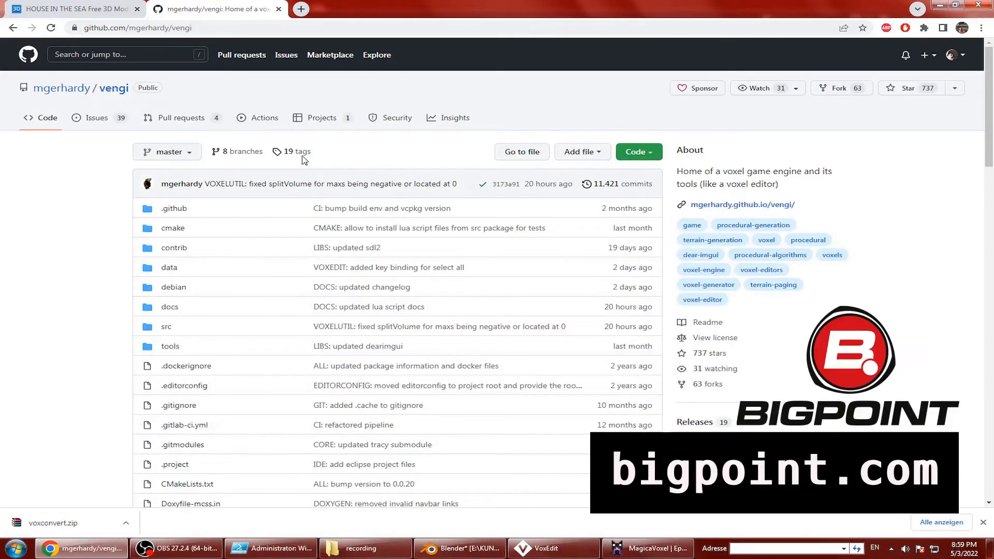
mouse_move(107, 201)
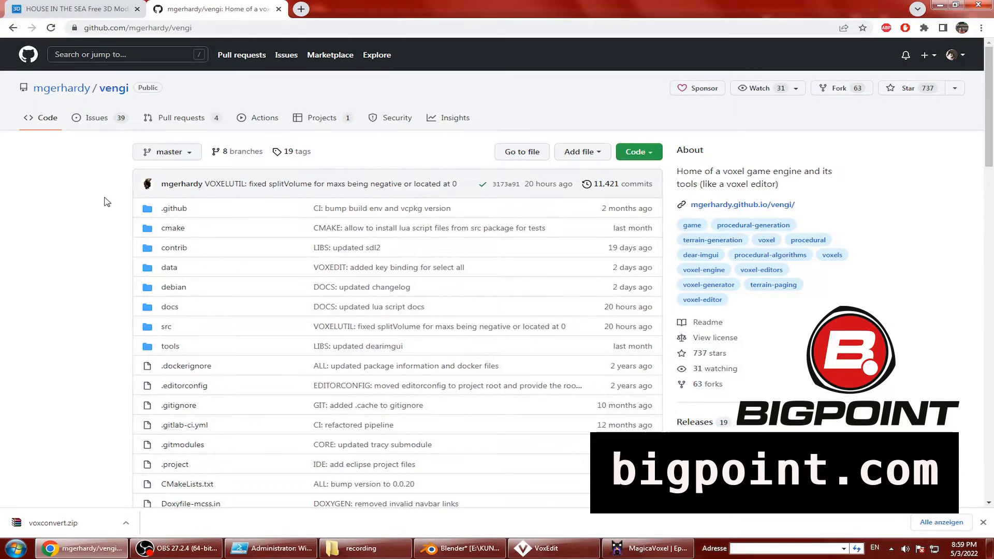
scroll("down", 3)
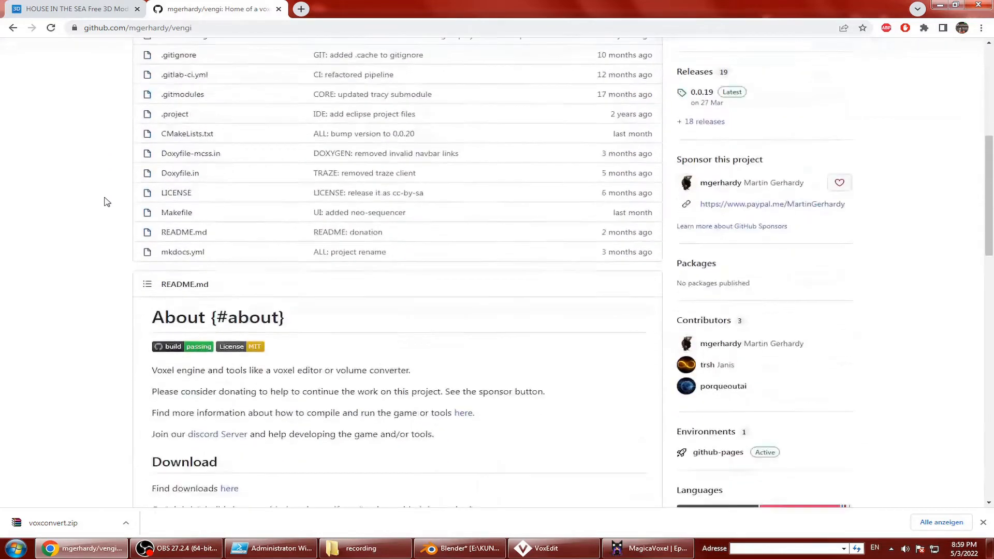
scroll("down", 3)
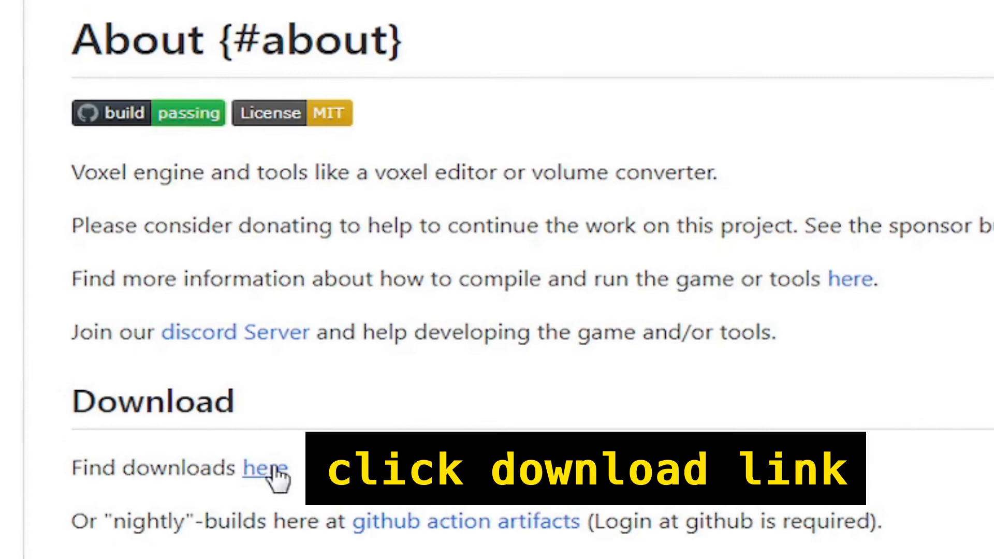
left_click(264, 468)
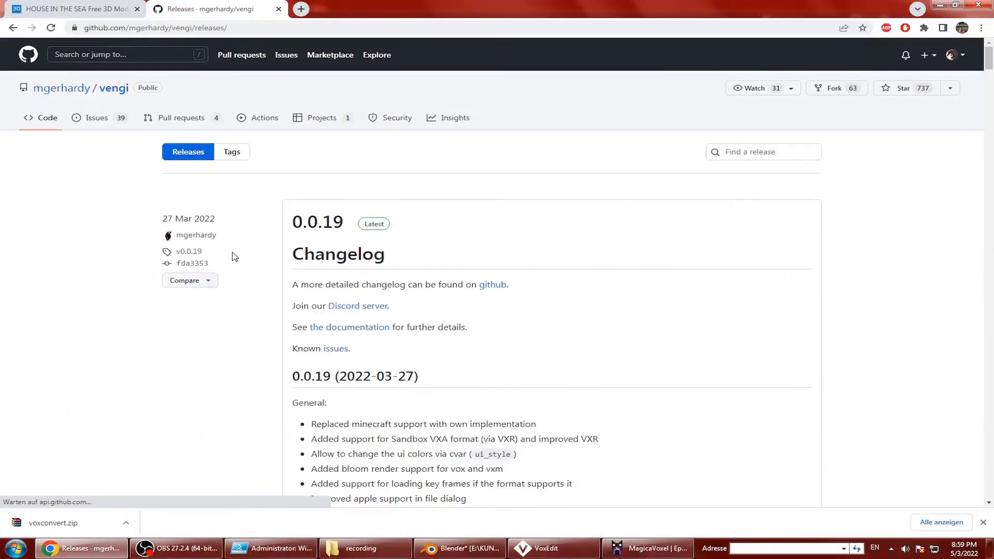
- Scroll to the 0.0.19 release assets and download voxconvert.zip
scroll("down", 3)
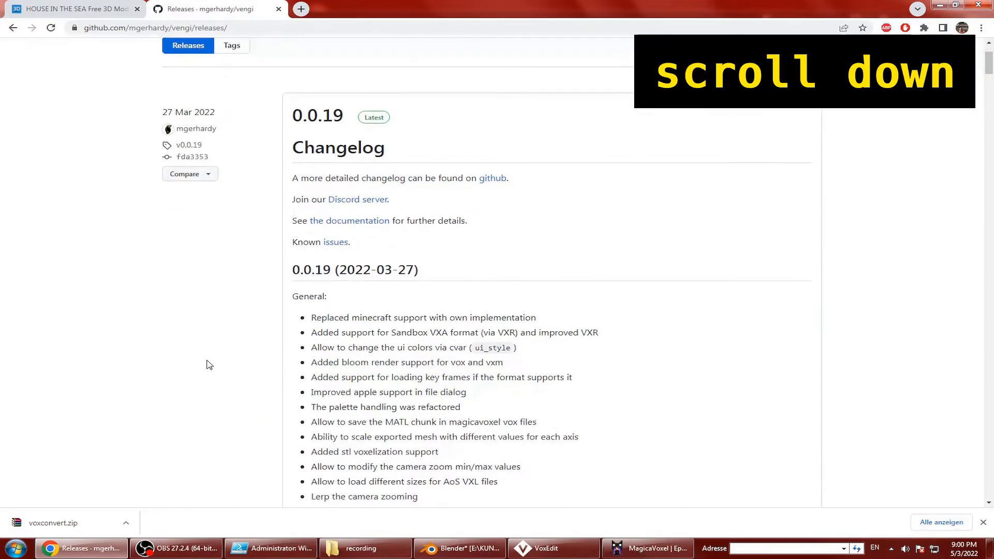
scroll("down", 3)
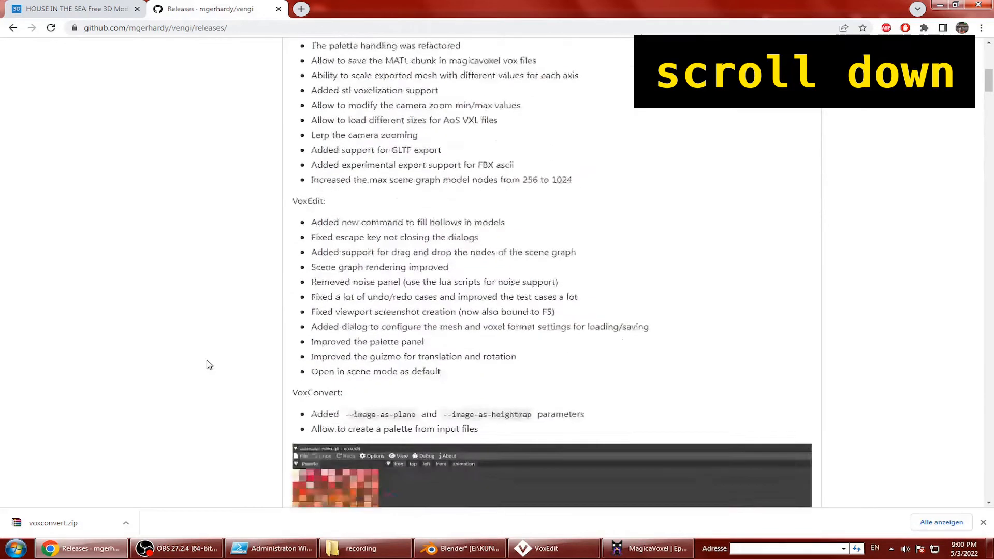
scroll("down", 3)
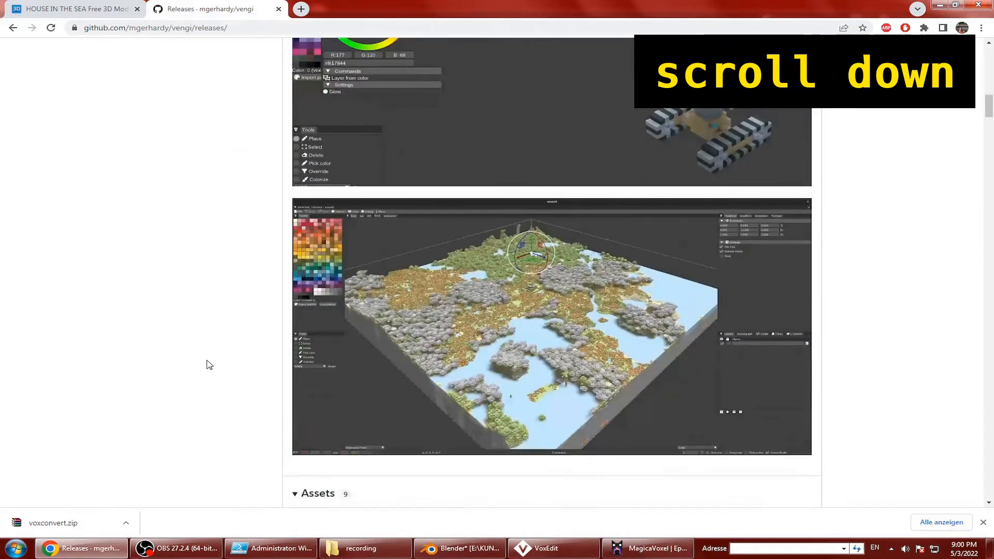
scroll("down", 3)
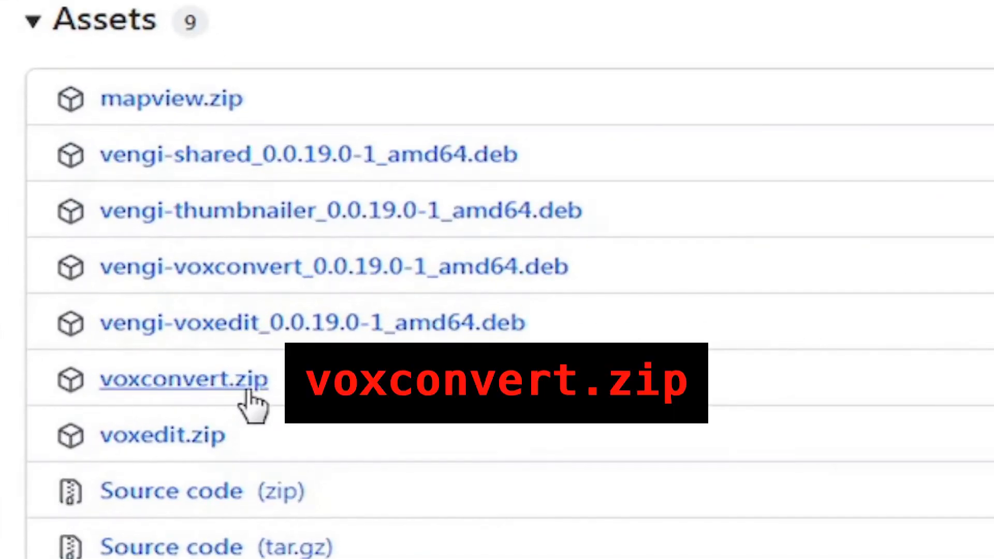
left_click(183, 379)
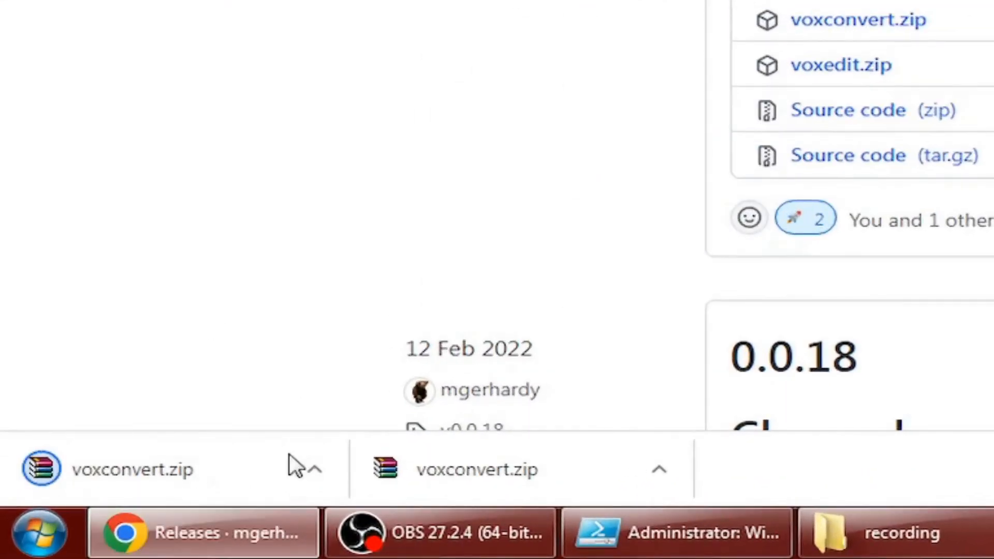
left_click(314, 469)
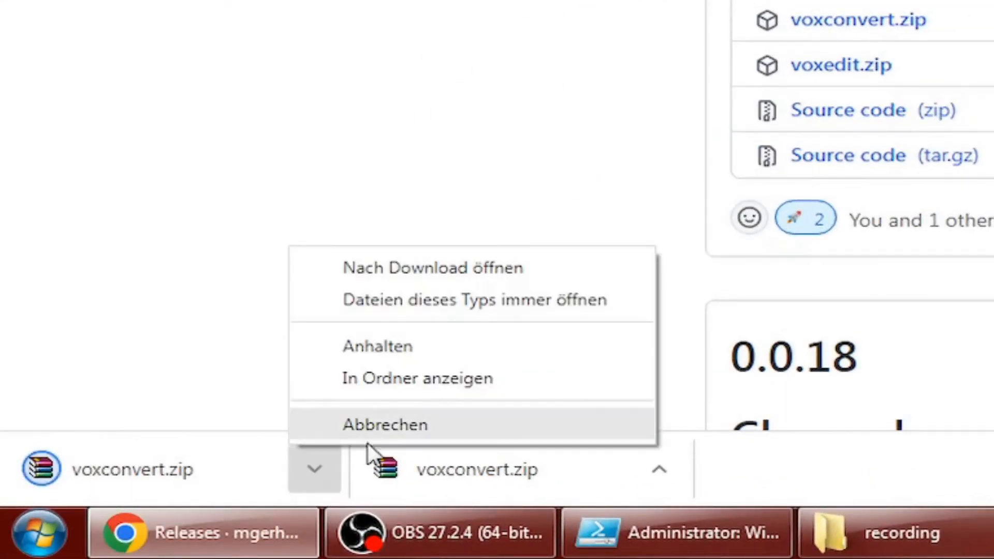
- Extract voxconvert.zip in Downloads and open the resulting voxconvert folder
left_click(417, 378)
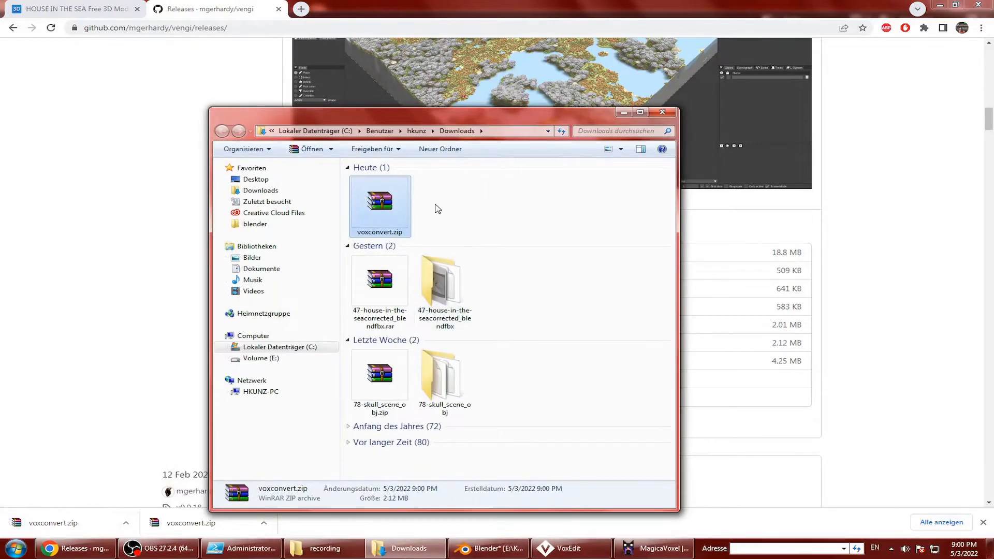
right_click(379, 206)
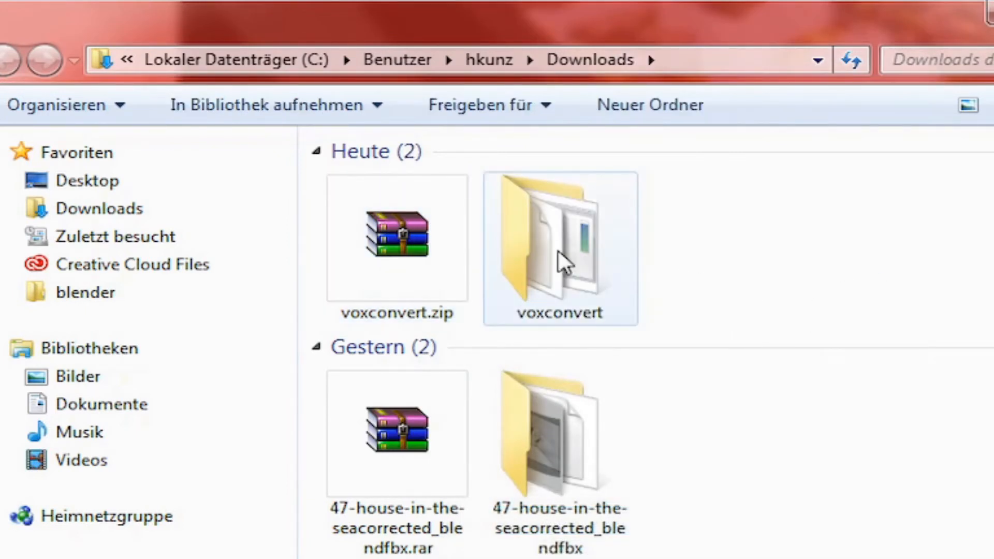
double_click(559, 248)
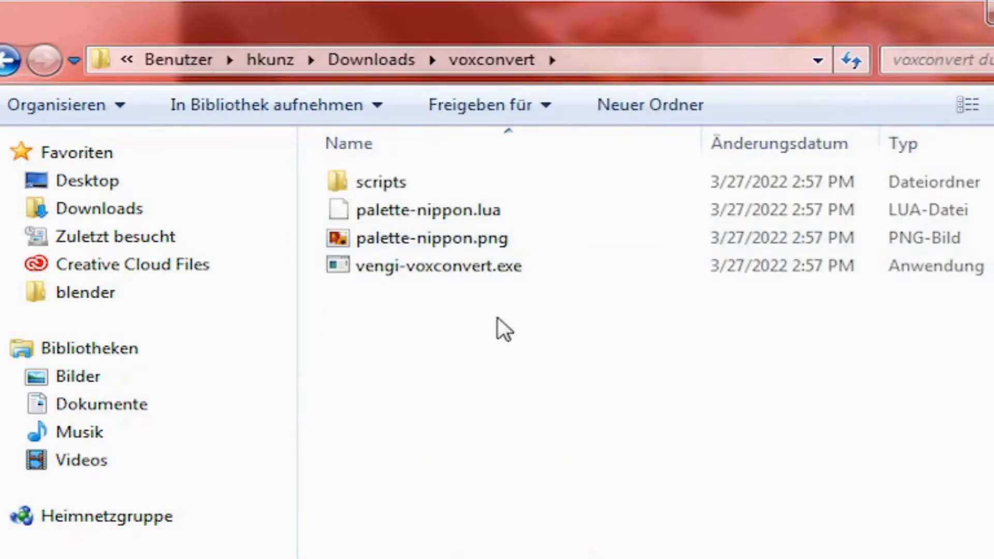
- Select vengi-voxconvert.exe and launch Windows PowerShell ISE from the Start search
left_click(437, 265)
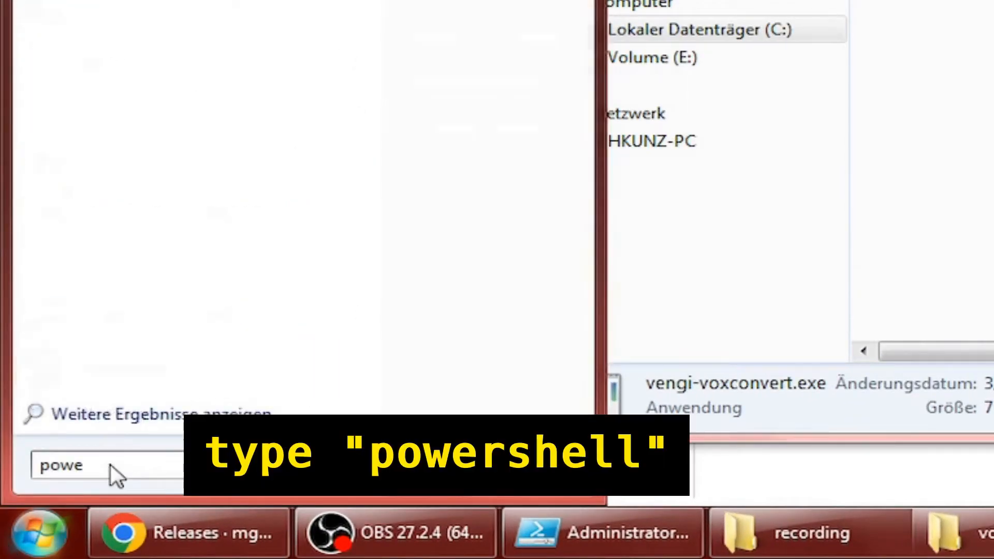
type("powershell")
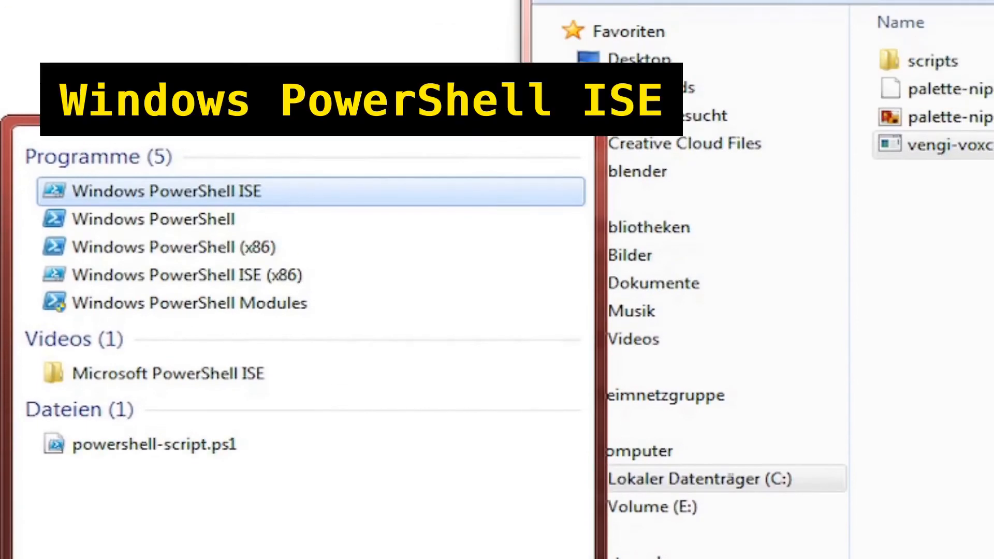
mouse_move(307, 203)
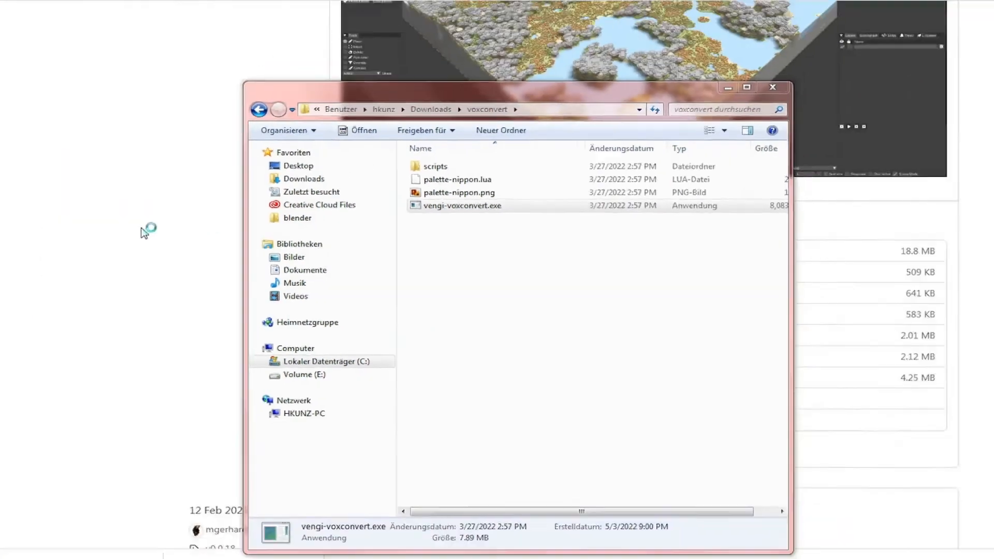
left_click(200, 549)
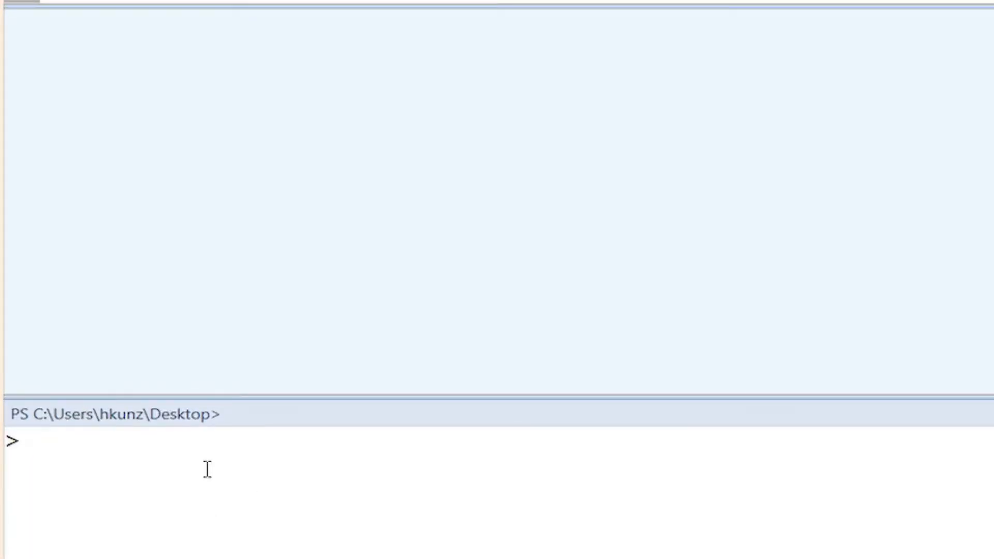
- Change directory to the pasted voxconvert folder path and list files, highlighting vengi-voxconvert.exe
right_click(209, 476)
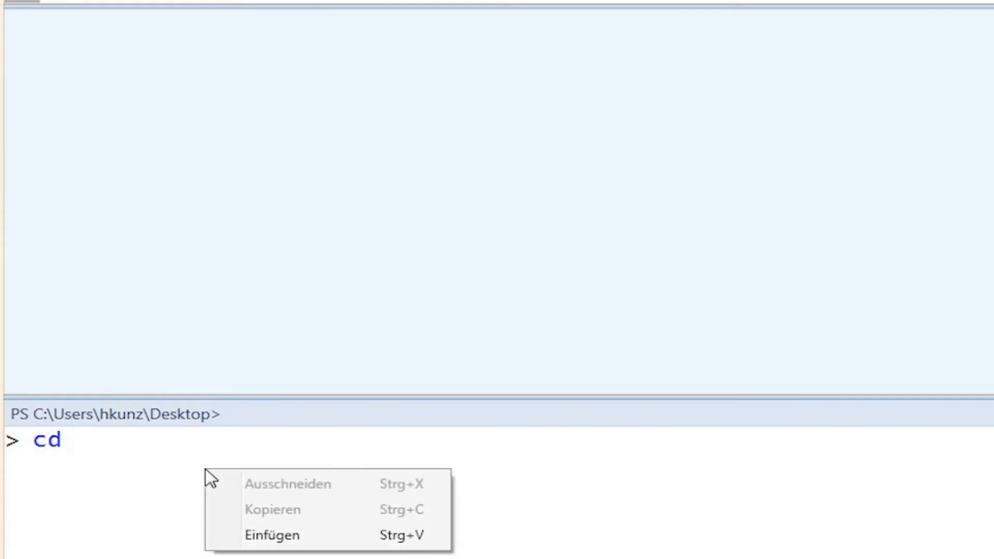
left_click(271, 534)
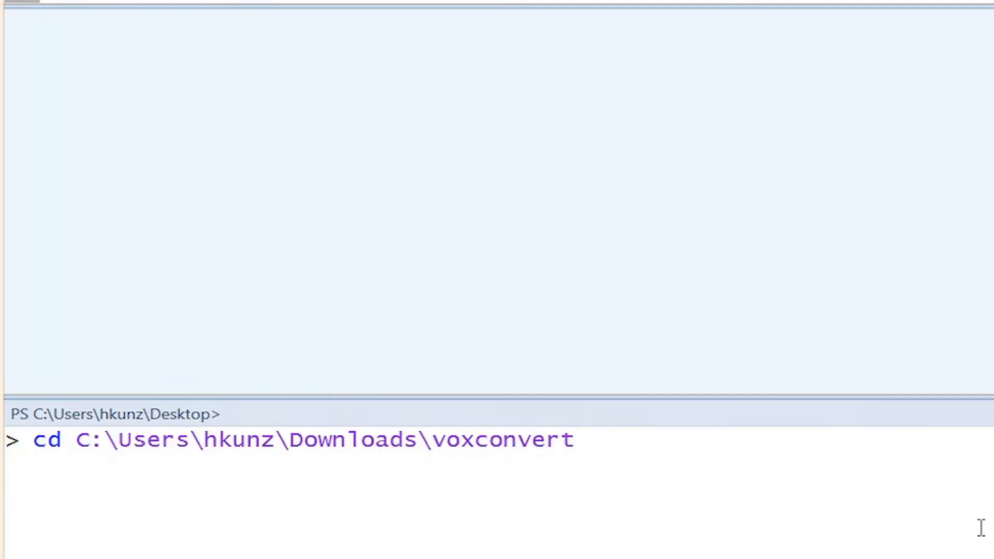
key("Return")
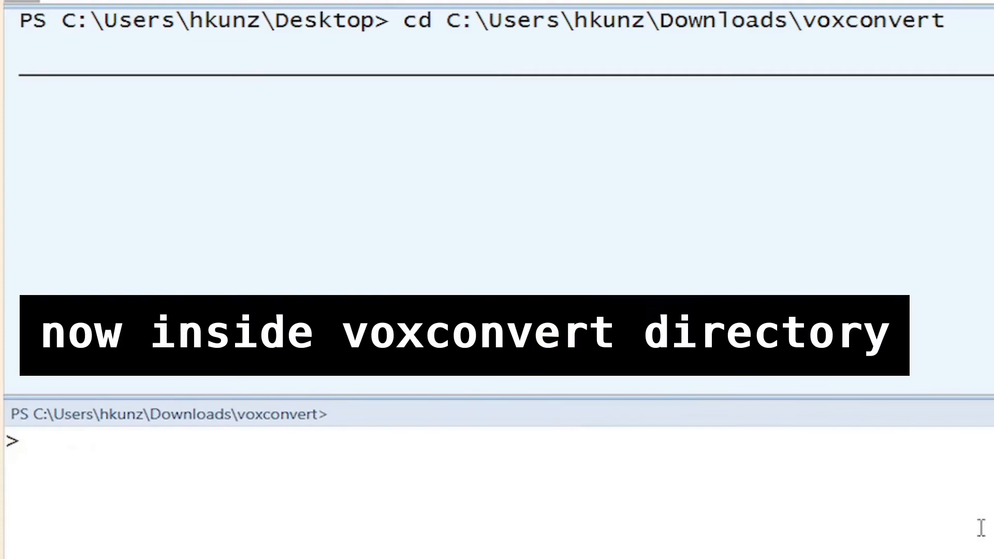
double_click(172, 414)
type("ls")
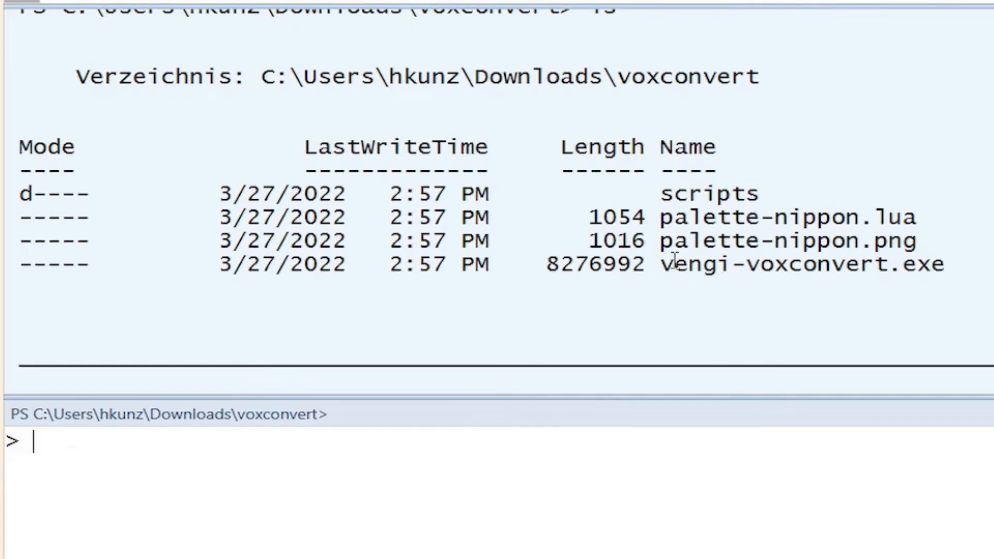
double_click(799, 263)
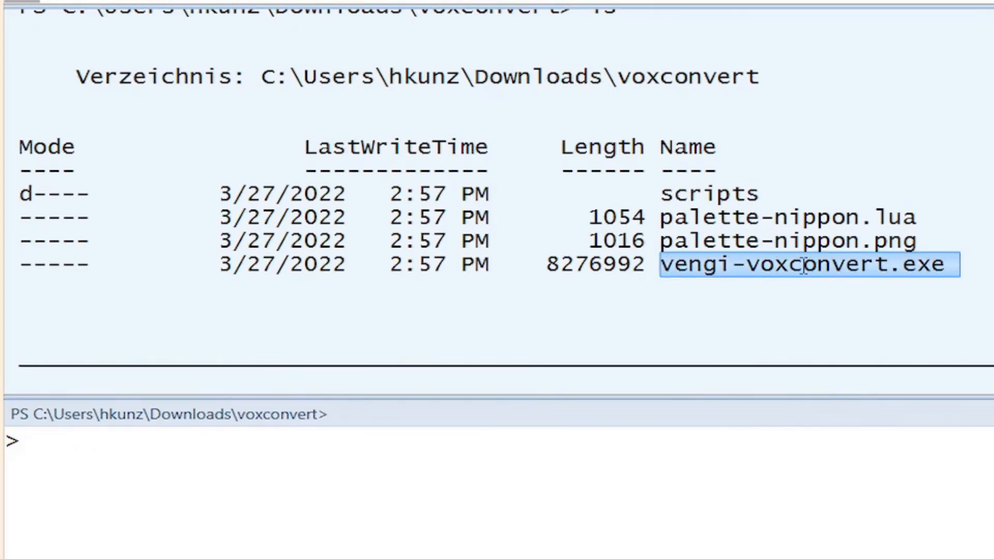
mouse_move(249, 444)
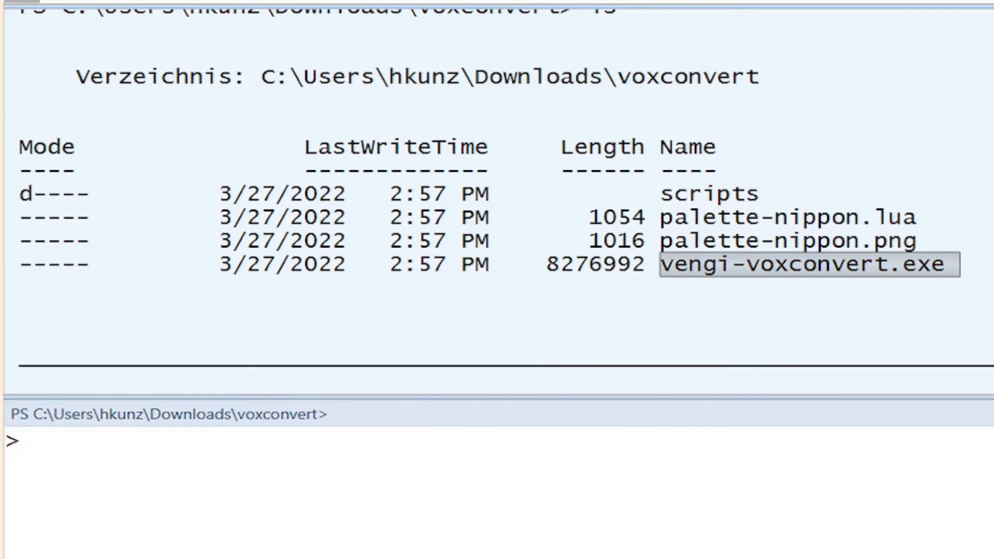
- Type the vengi-voxconvert command with voxformat_scale 10 and the palette-nippon.png palette
type(".\\")
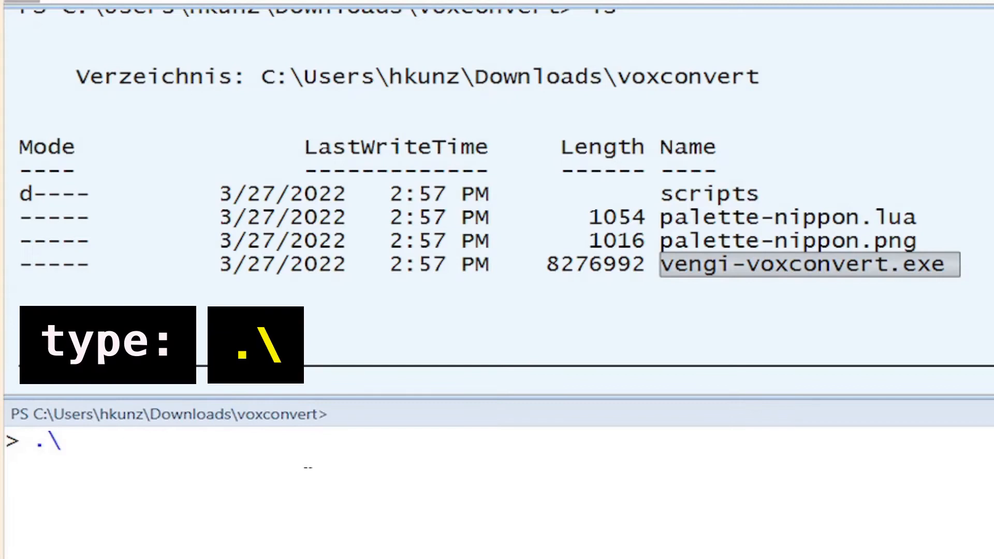
type("vengi-voxconvert.exe")
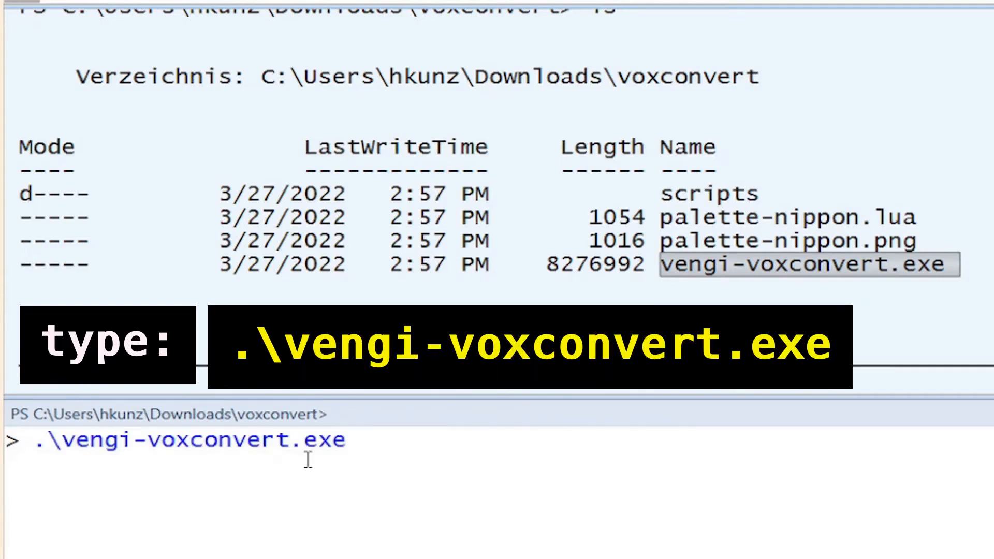
type("-set voxformat_scale 10")
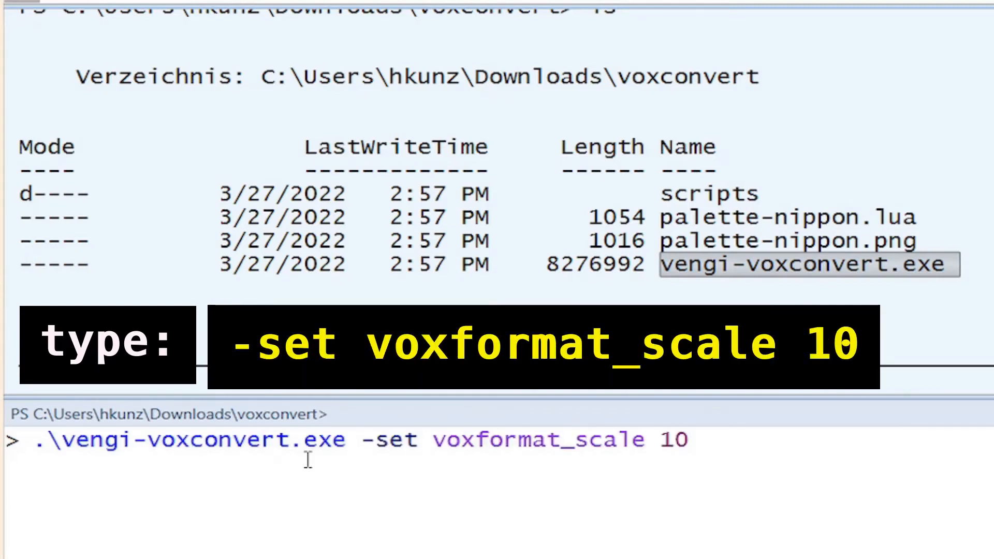
type("-set palette .\\palette-nippon.png --input")
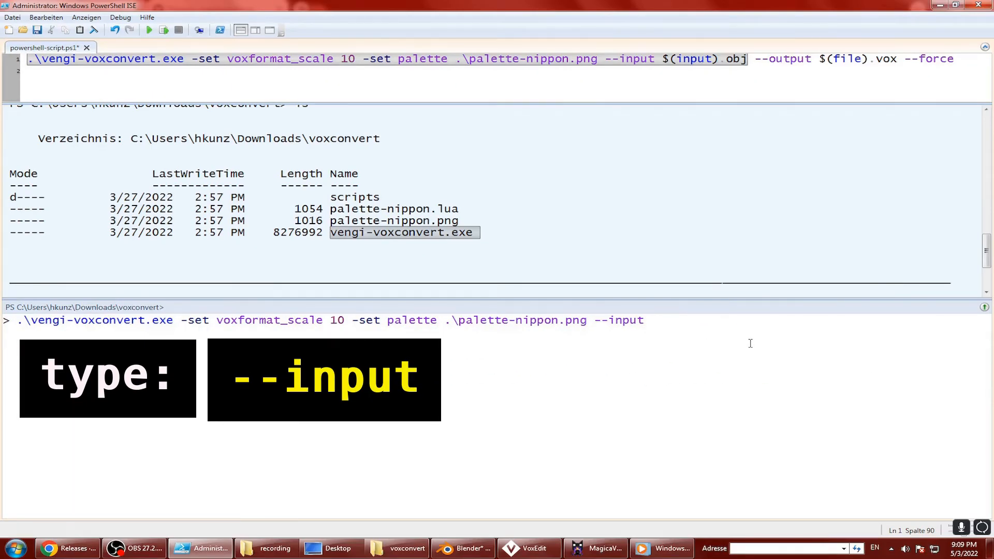
- Add the Desktop casa-decimated.obj as input and run it, hitting 'No output specified'
left_click(331, 548)
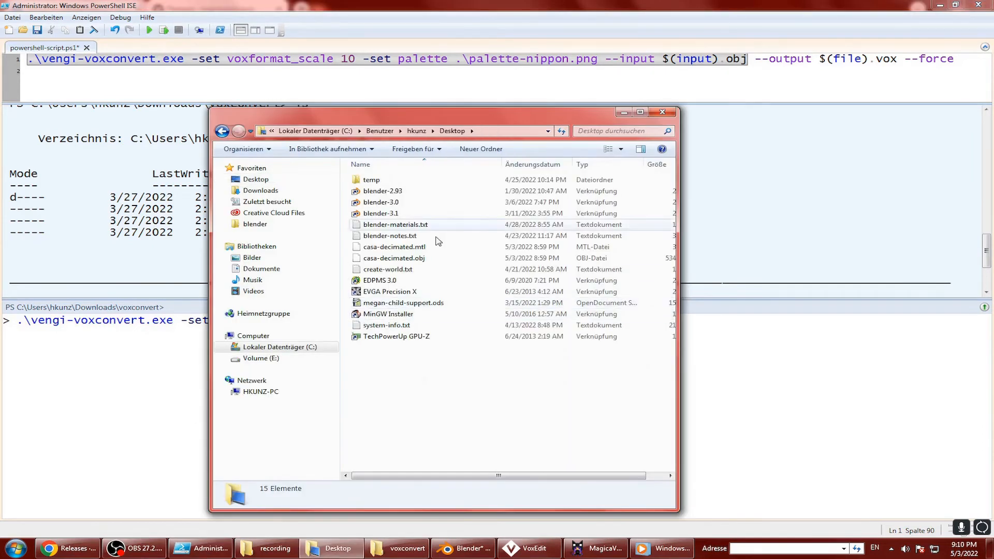
left_click(406, 131)
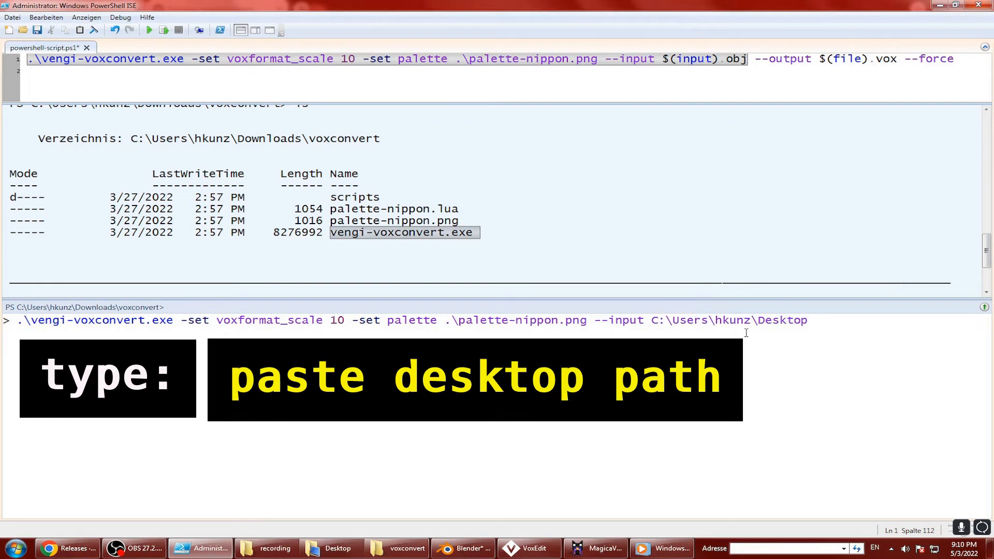
type("\\")
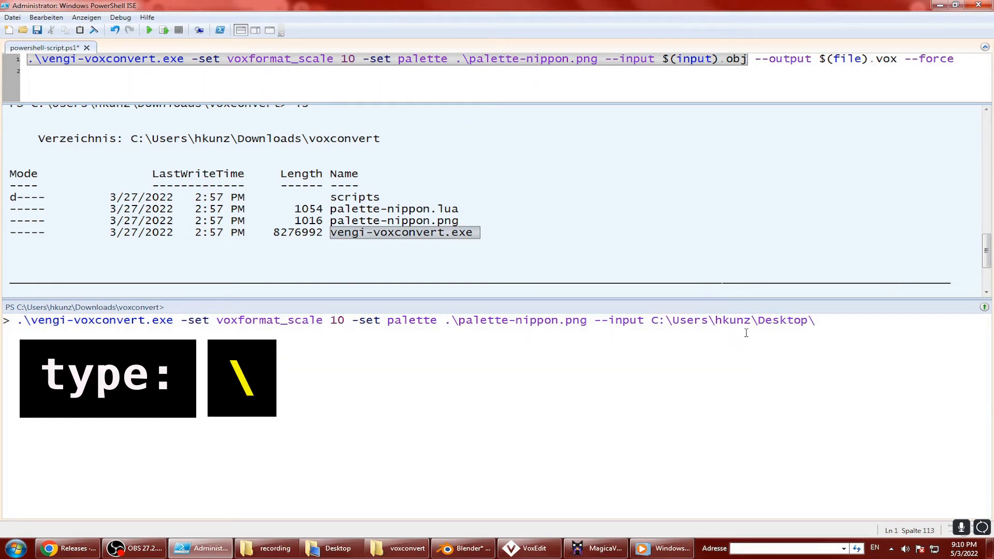
type("ca")
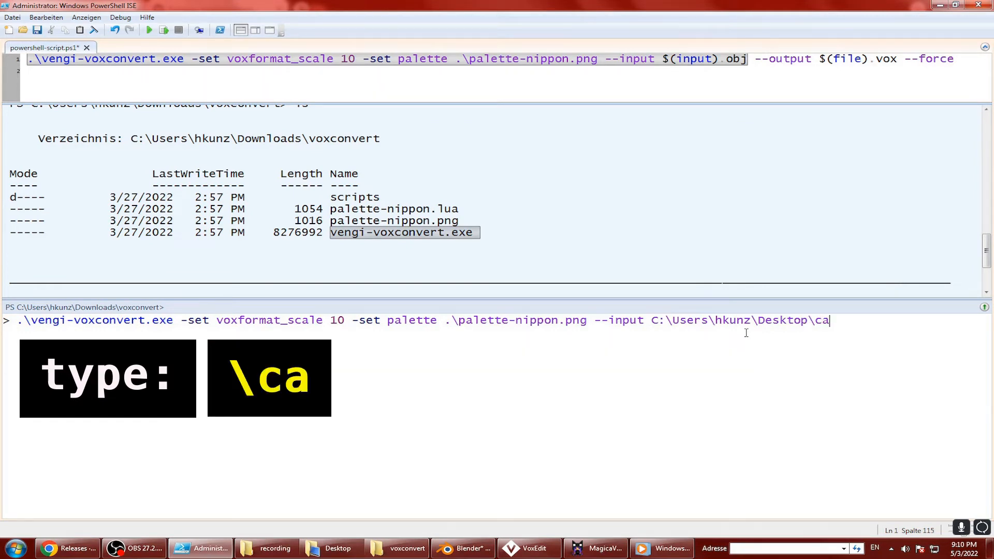
type("sa-decimated.obj")
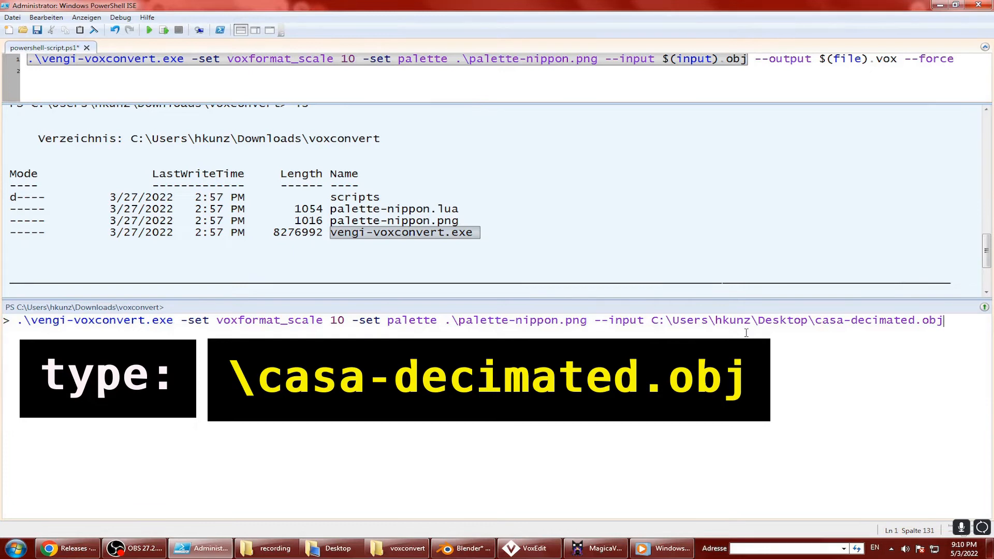
key("Return")
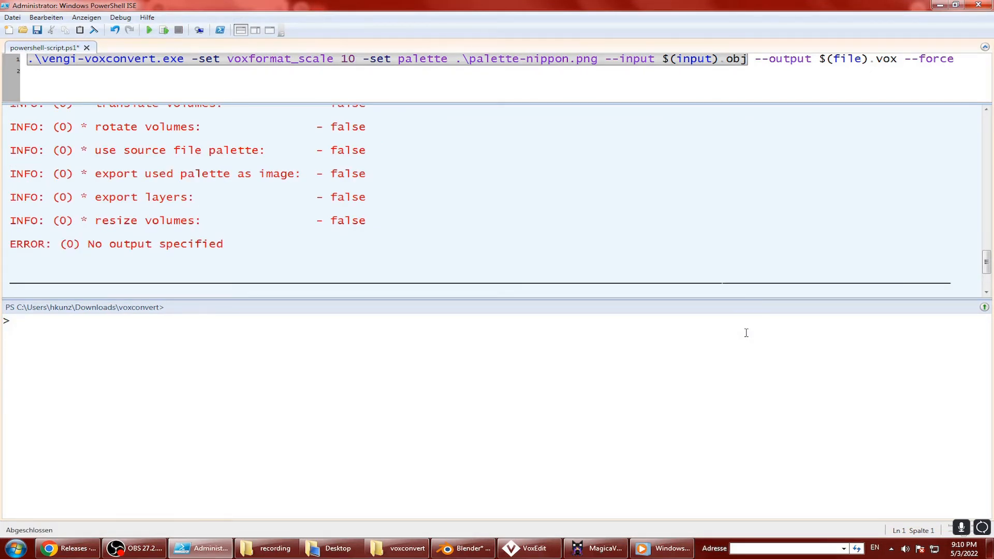
- Recall the previous conversion command and append --output casa.vox
key("Up")
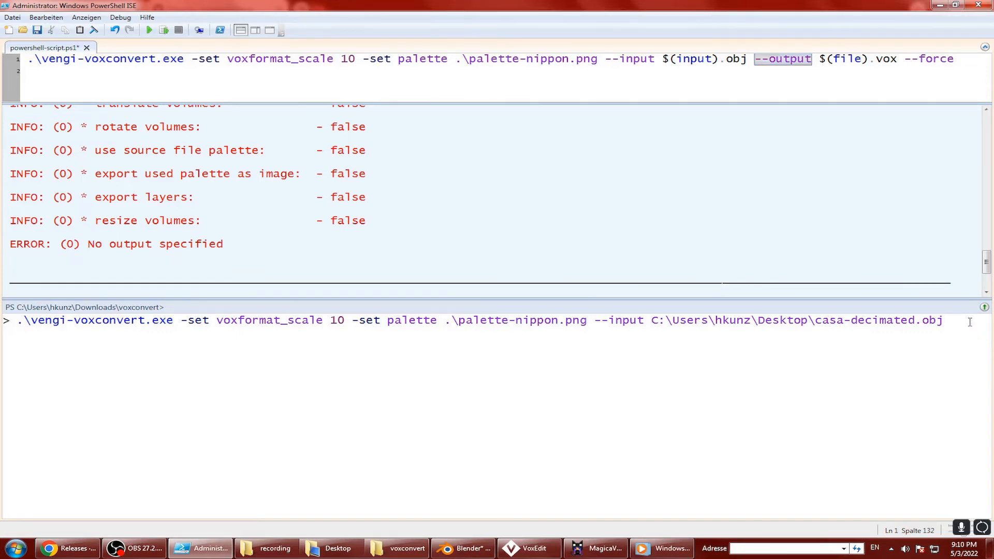
type("--output")
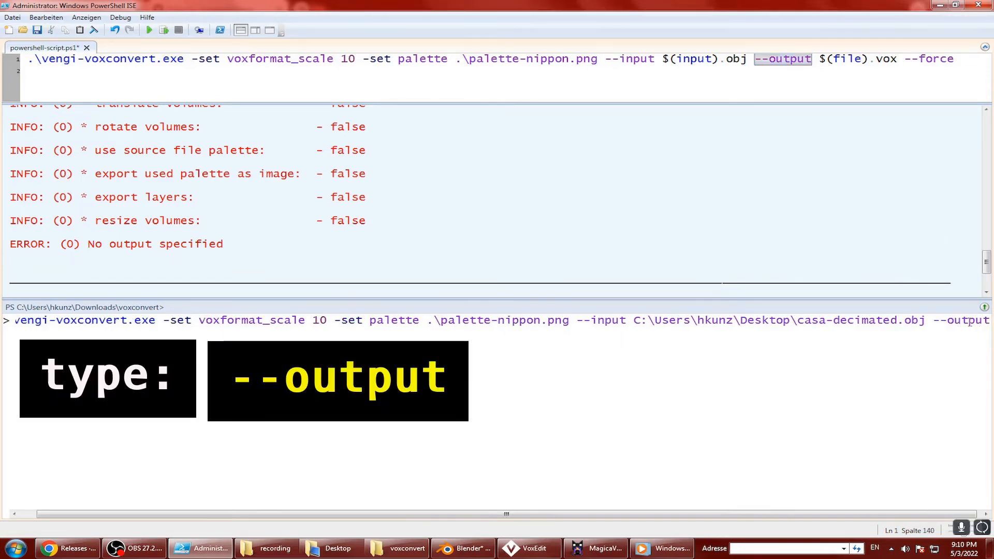
type("casa.vox")
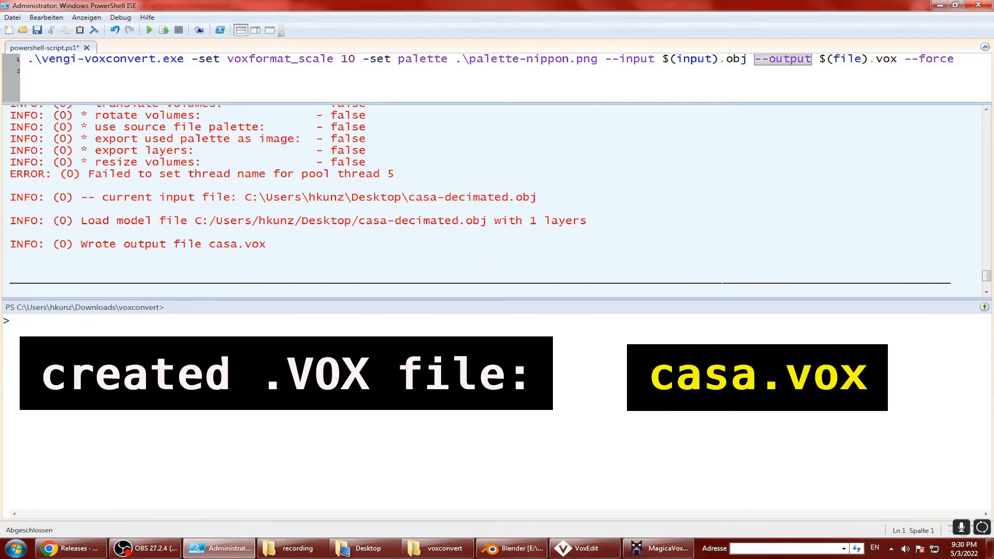
- Confirm the 'Wrote output file' line, view casa.vox in the voxconvert folder, and raise MagicaVoxel
left_click(13, 244)
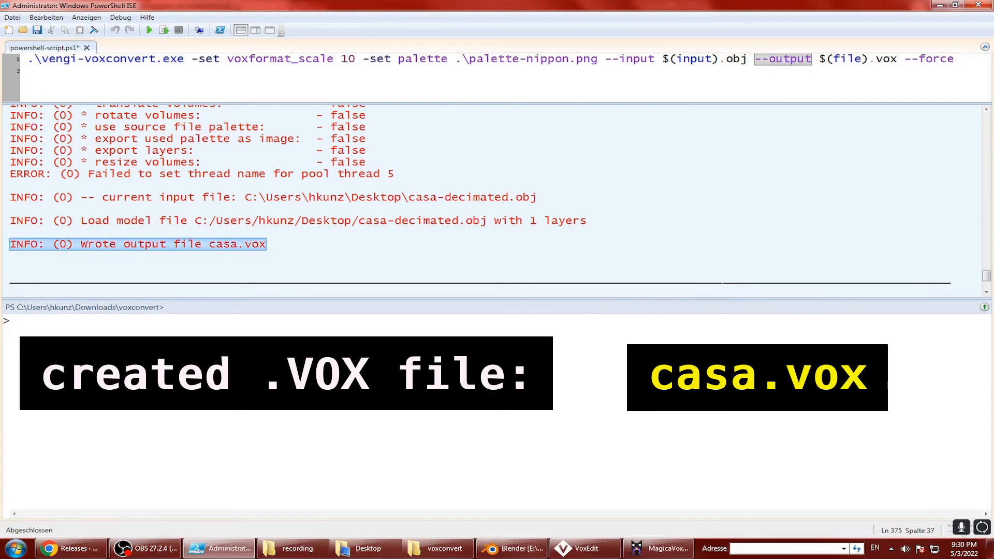
left_click(437, 548)
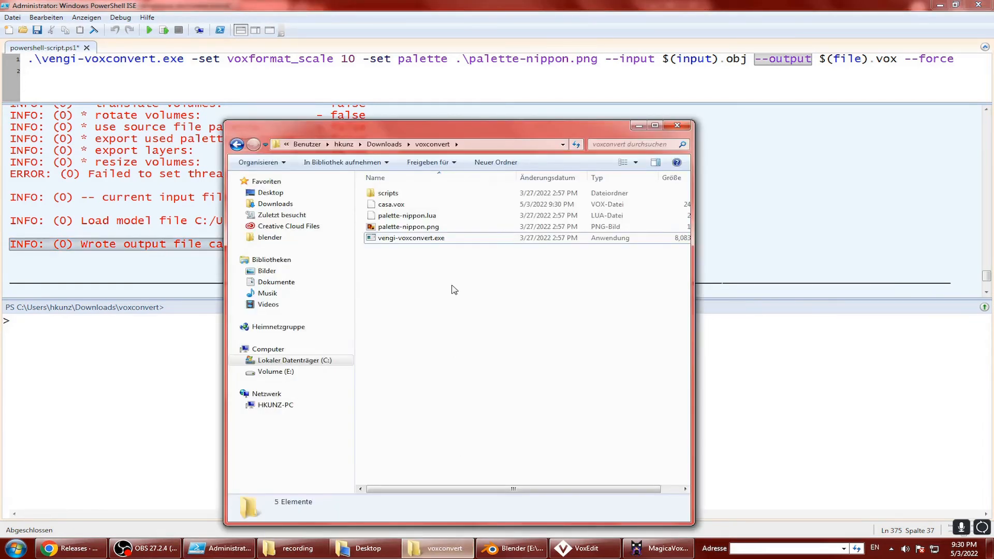
left_click(391, 204)
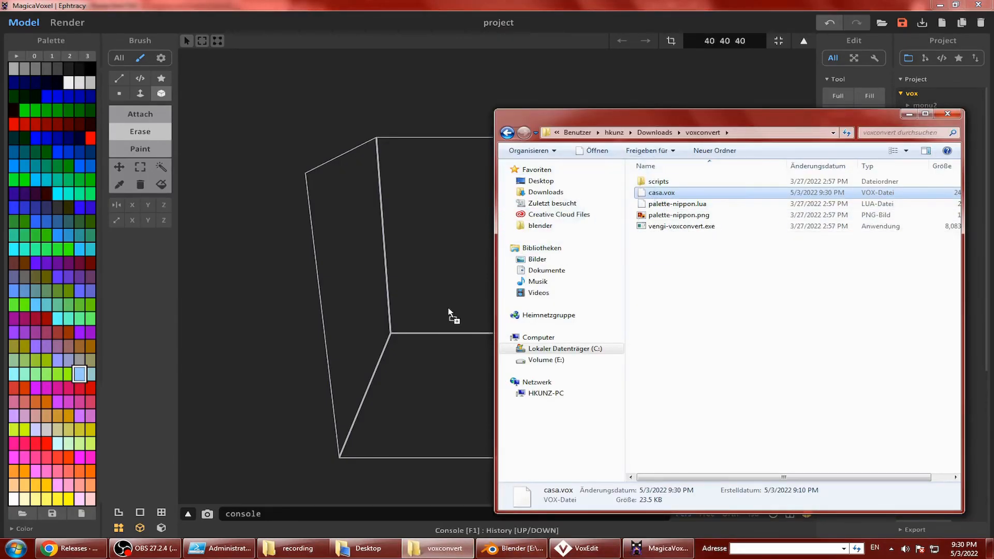
- Open casa.vox in MagicaVoxel, then load casa from Downloads > voxconvert in VoxEdit
double_click(660, 192)
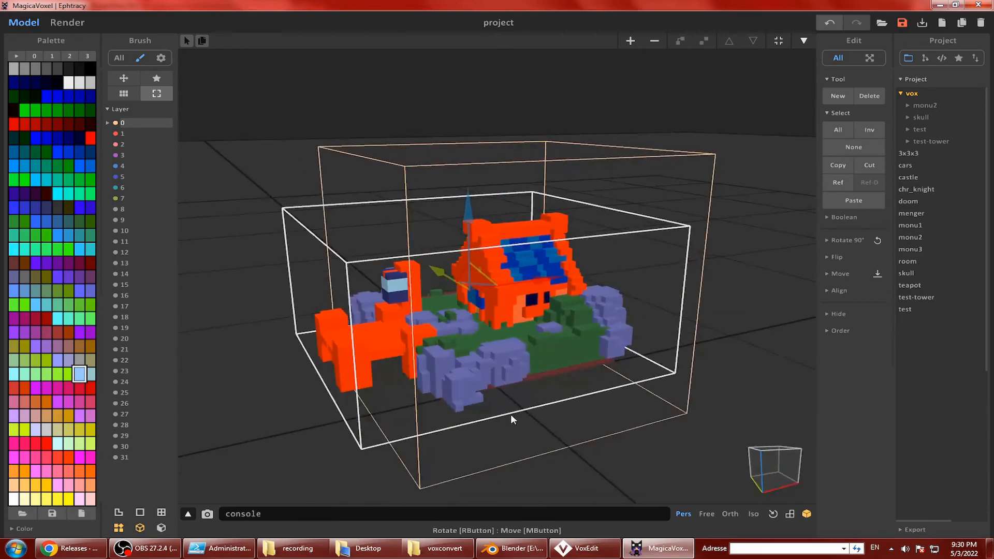
left_click(584, 548)
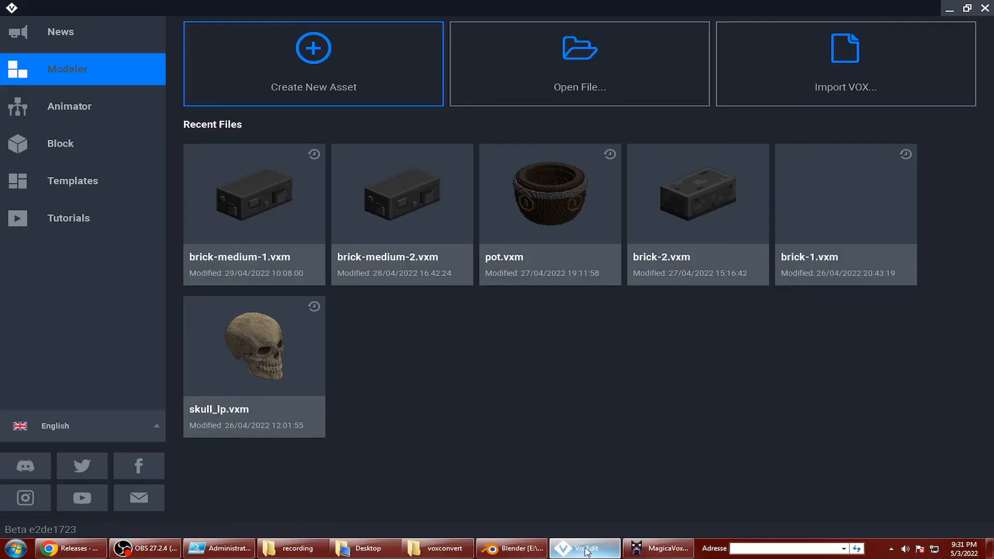
left_click(578, 63)
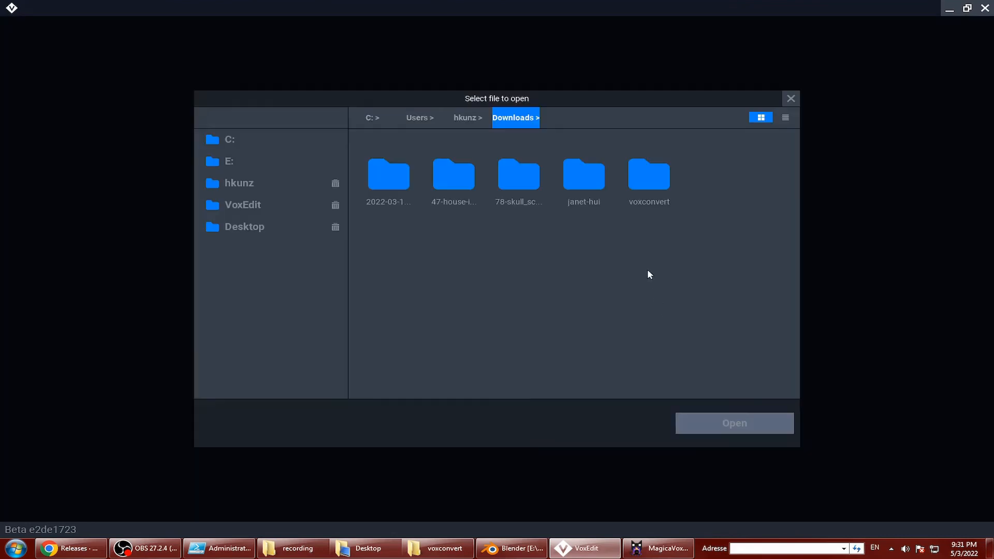
double_click(648, 175)
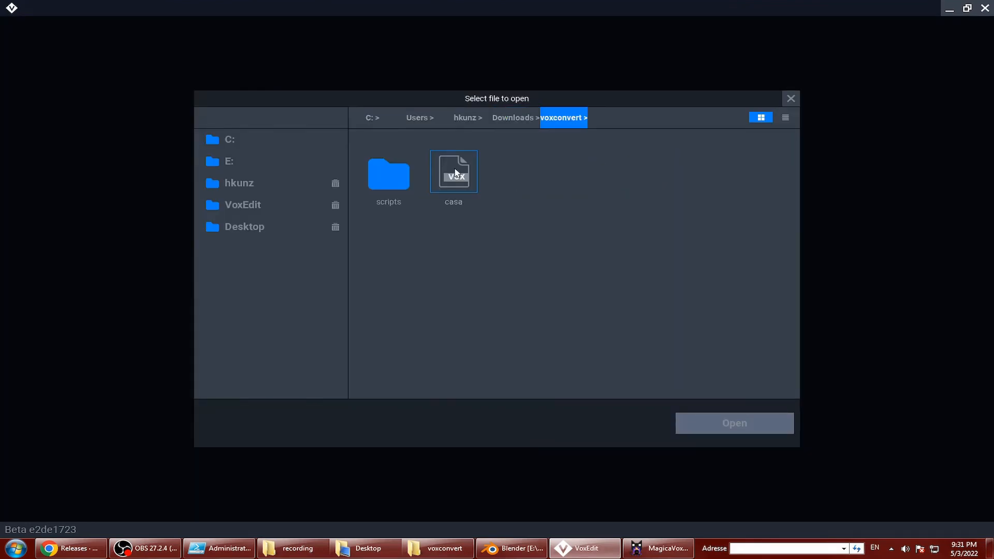
double_click(452, 171)
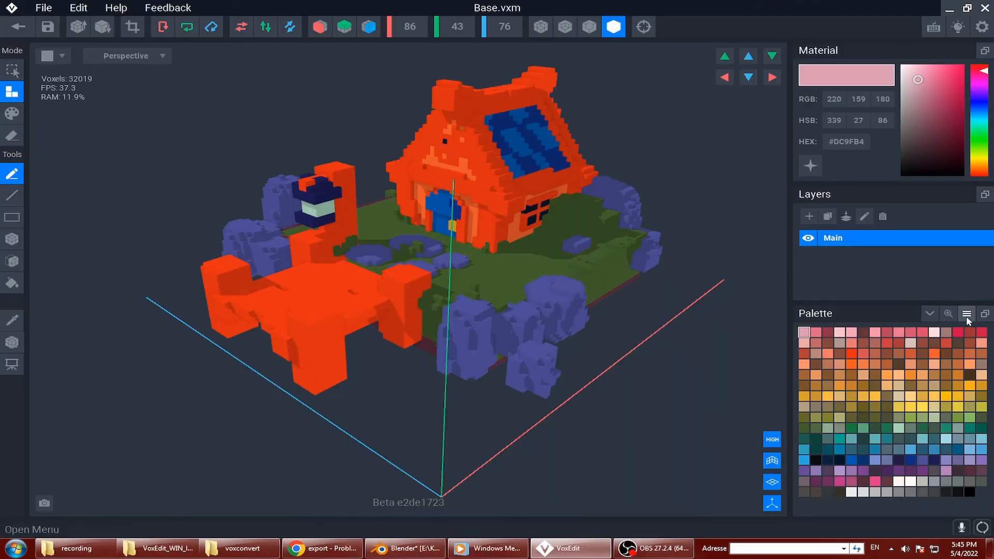
- Create a new palette from the model's colours and select the green ground colour
left_click(966, 313)
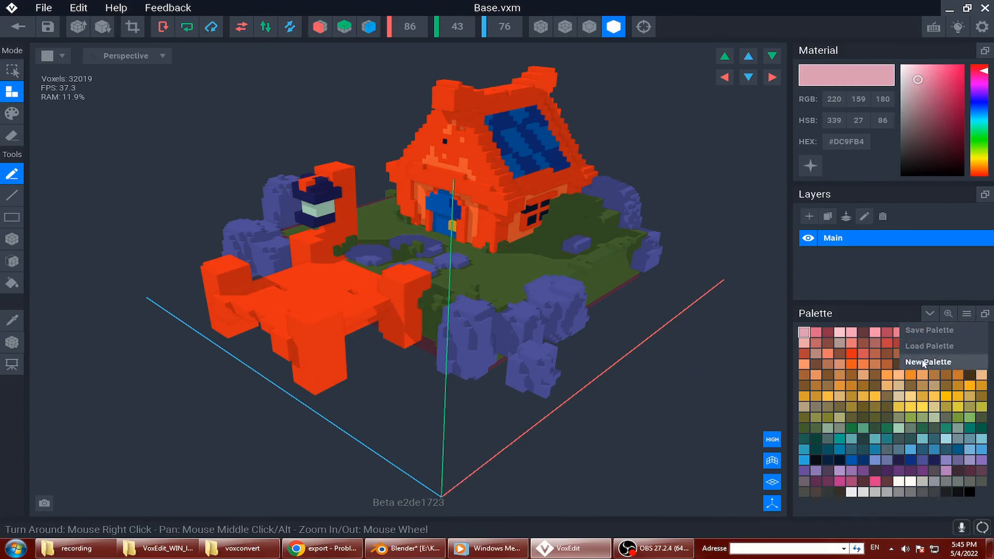
left_click(929, 361)
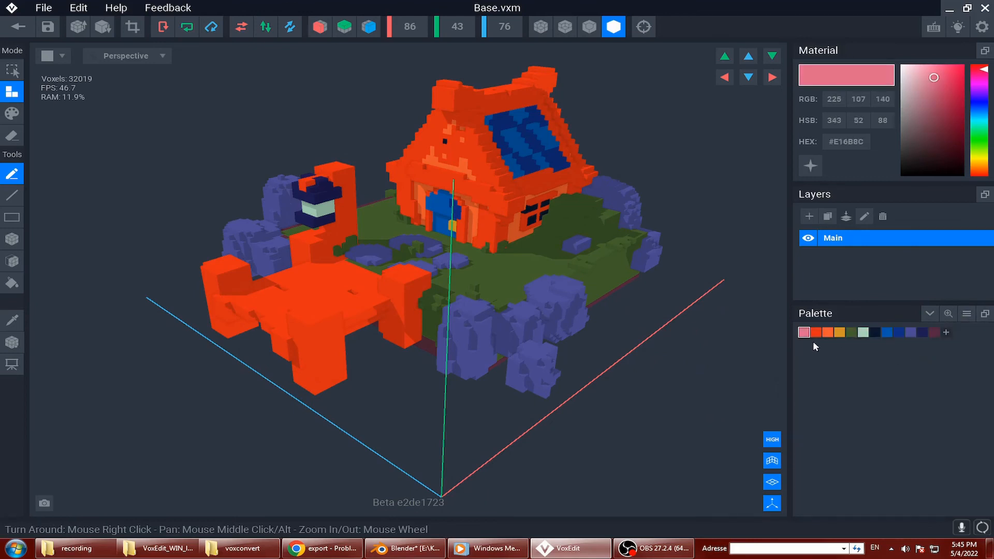
left_click(852, 332)
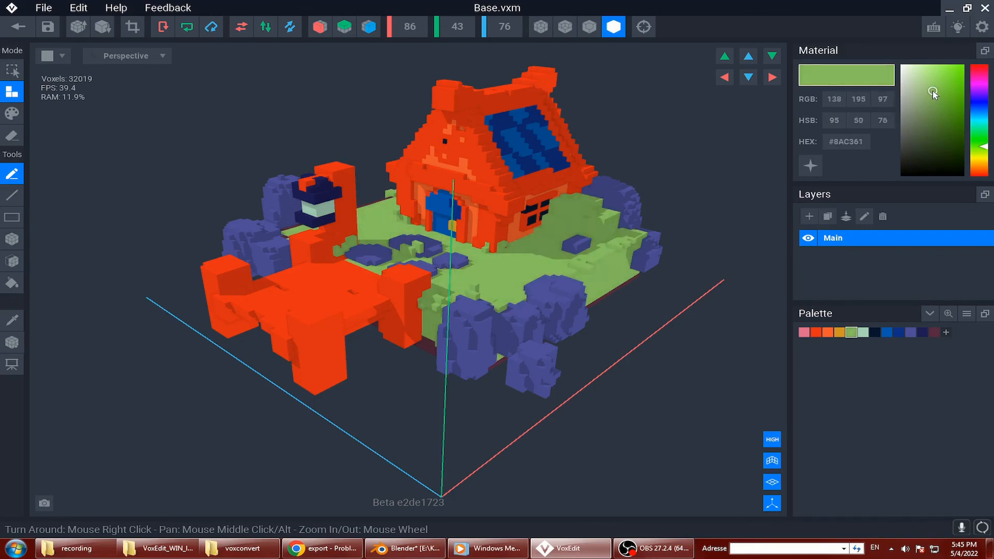
- Soften the red into a lighter orange-red and lighten the orange to pale salmon
left_click(815, 333)
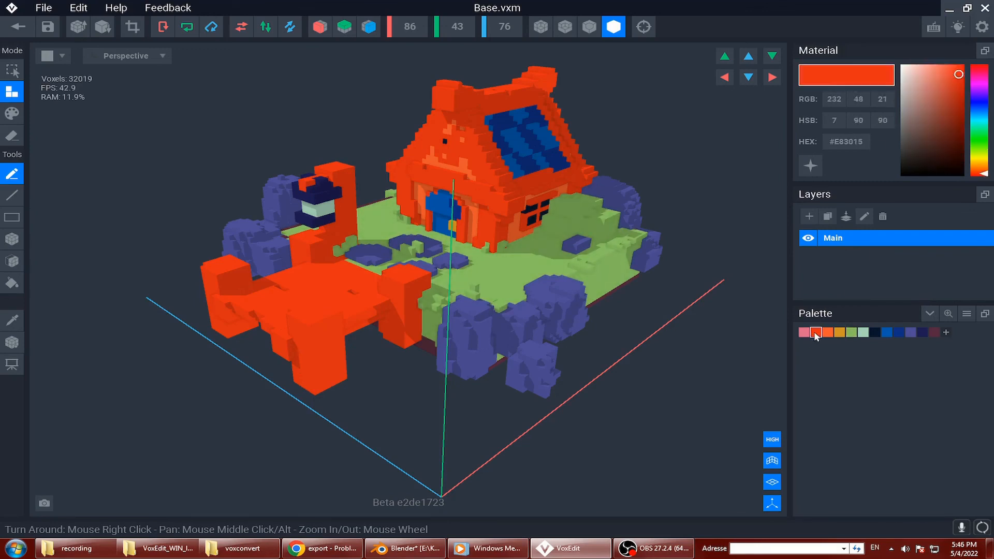
left_click(949, 72)
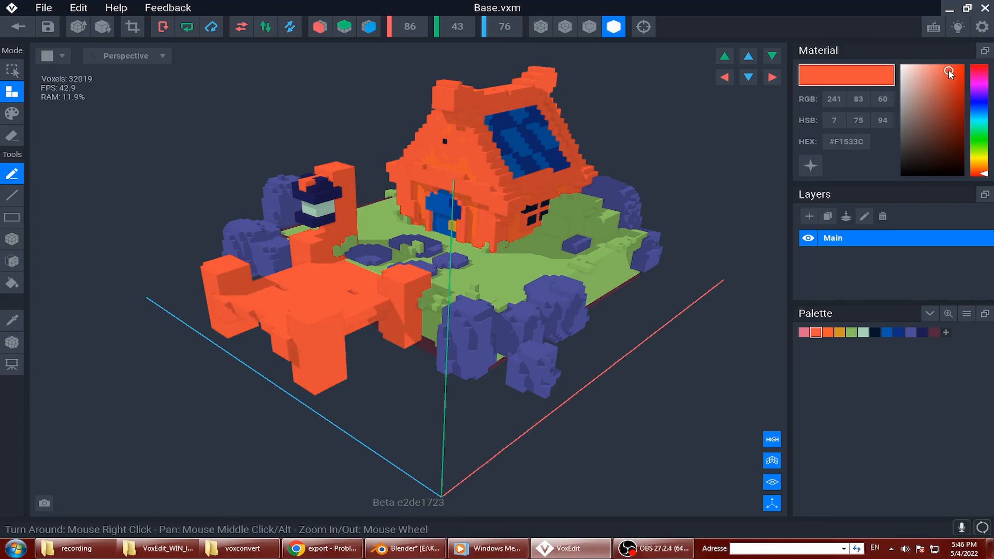
left_click(949, 75)
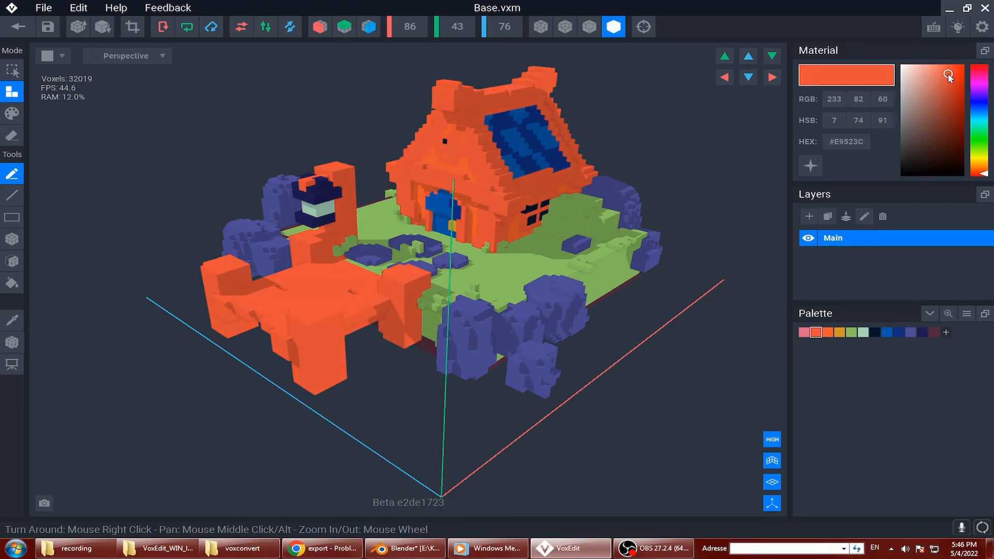
left_click(944, 68)
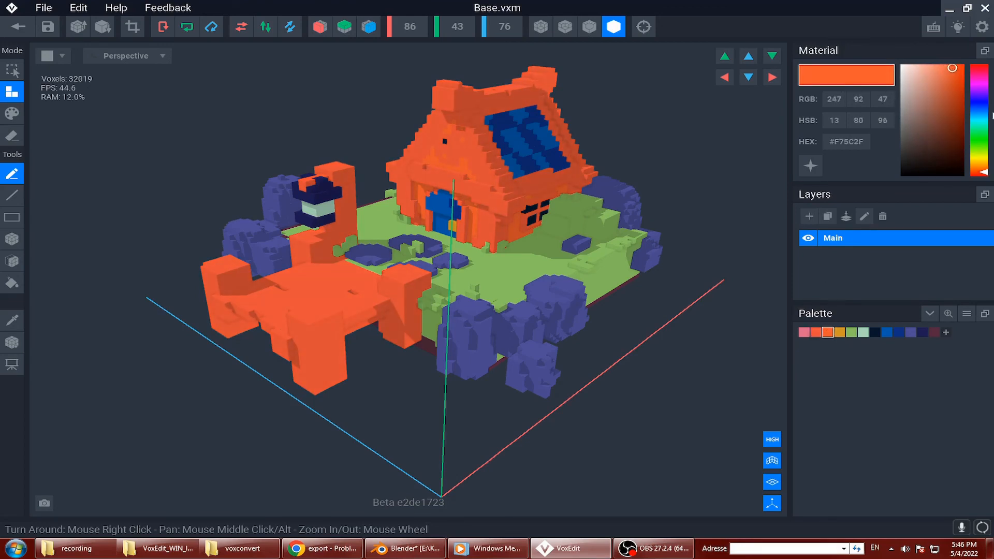
left_click(926, 68)
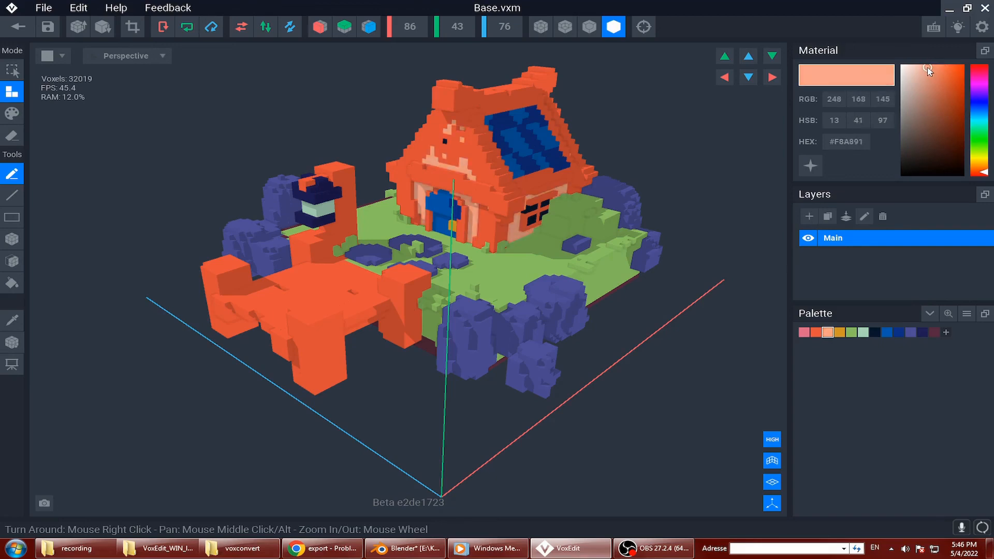